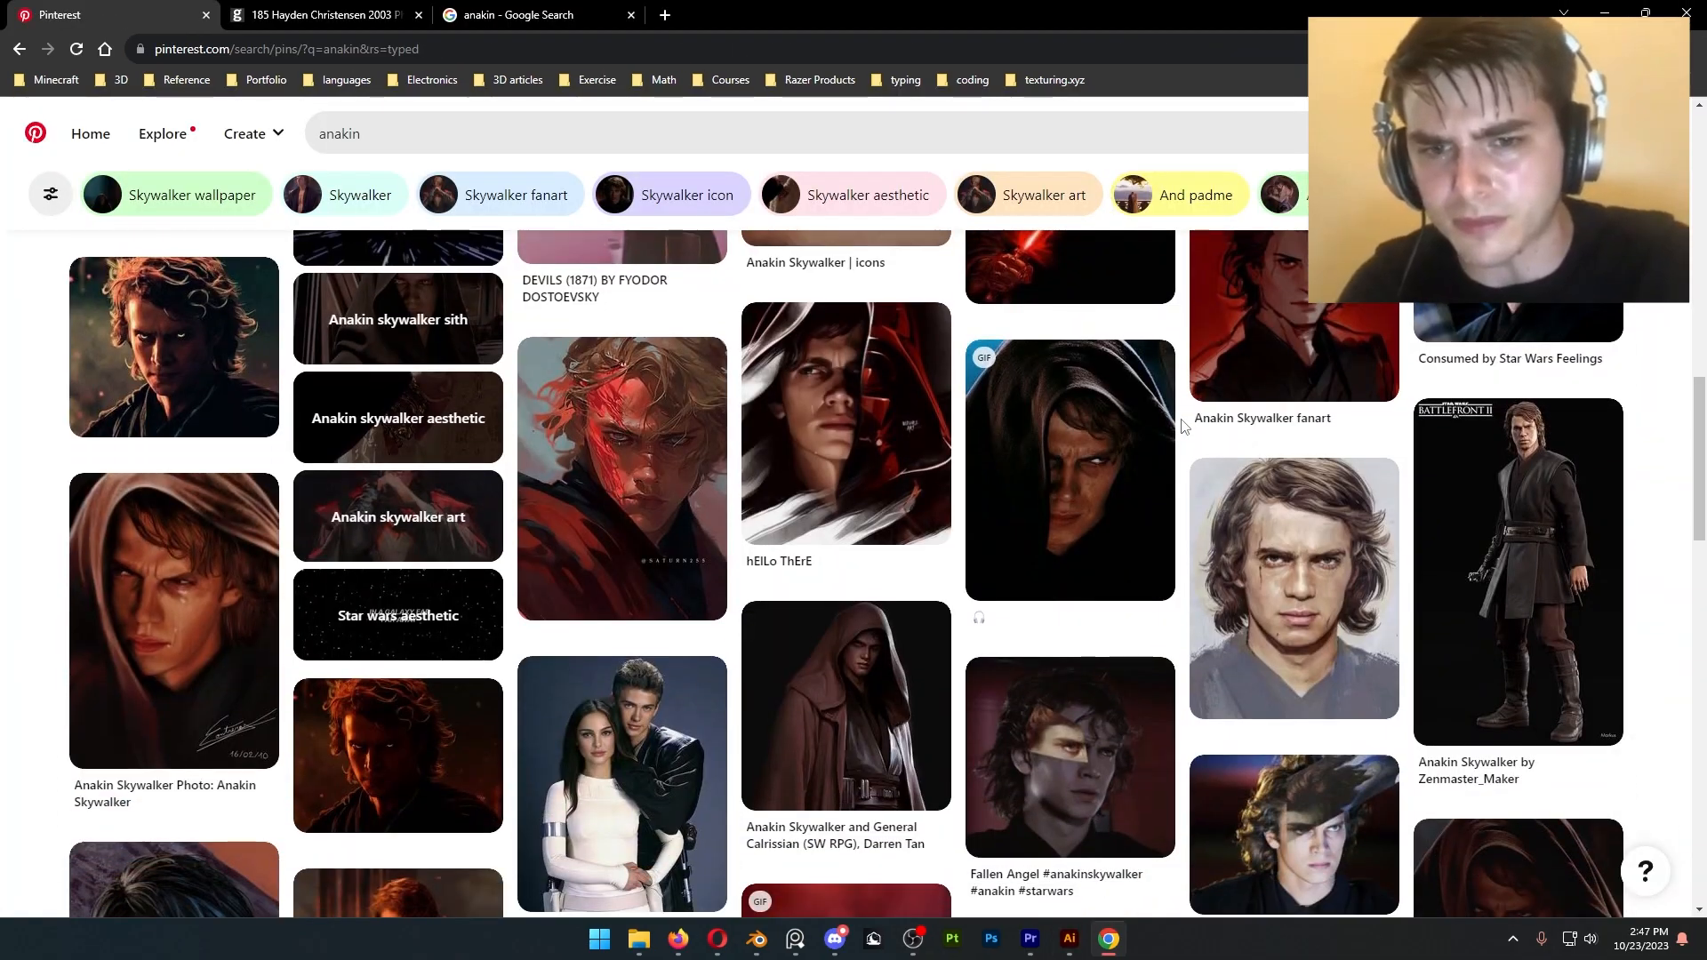
- Browse Pinterest for Anakin, then search Getty Images for 'hayden christensen 2003'
{"action": "left_click", "coordinate": [315, 14]}
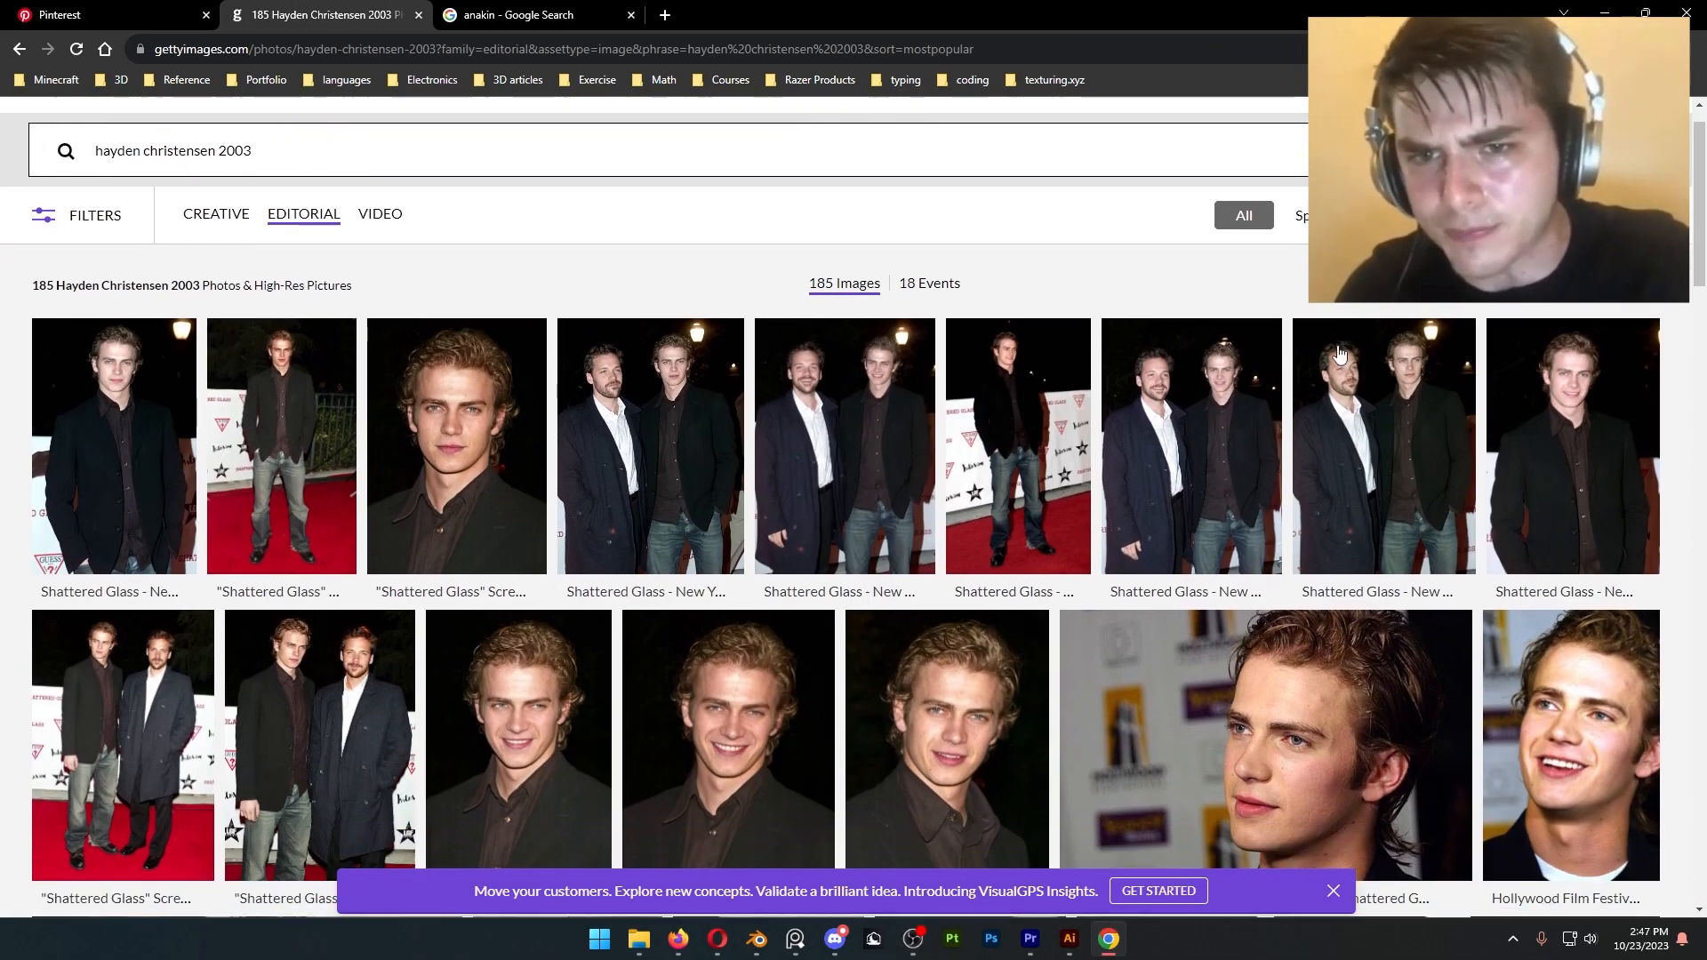
{"action": "left_click", "coordinate": [533, 14]}
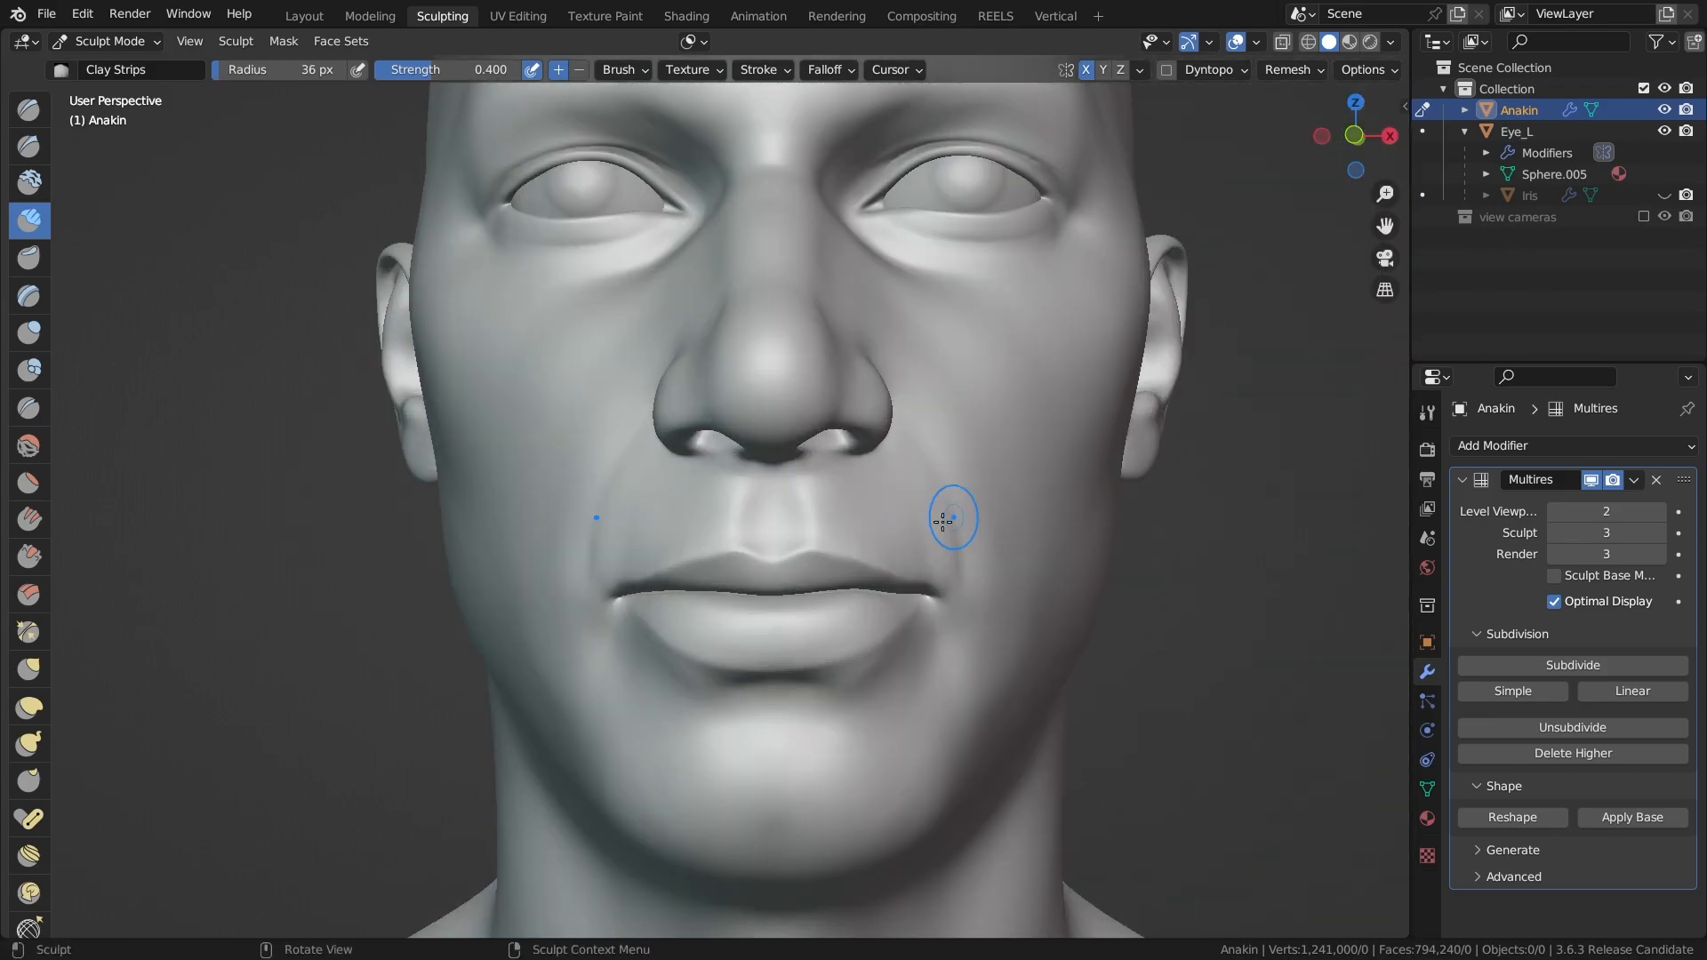
- Refine the face and carve eyelid creases with Clay Strips, Crease and Draw brushes
{"action": "left_click", "coordinate": [29, 667]}
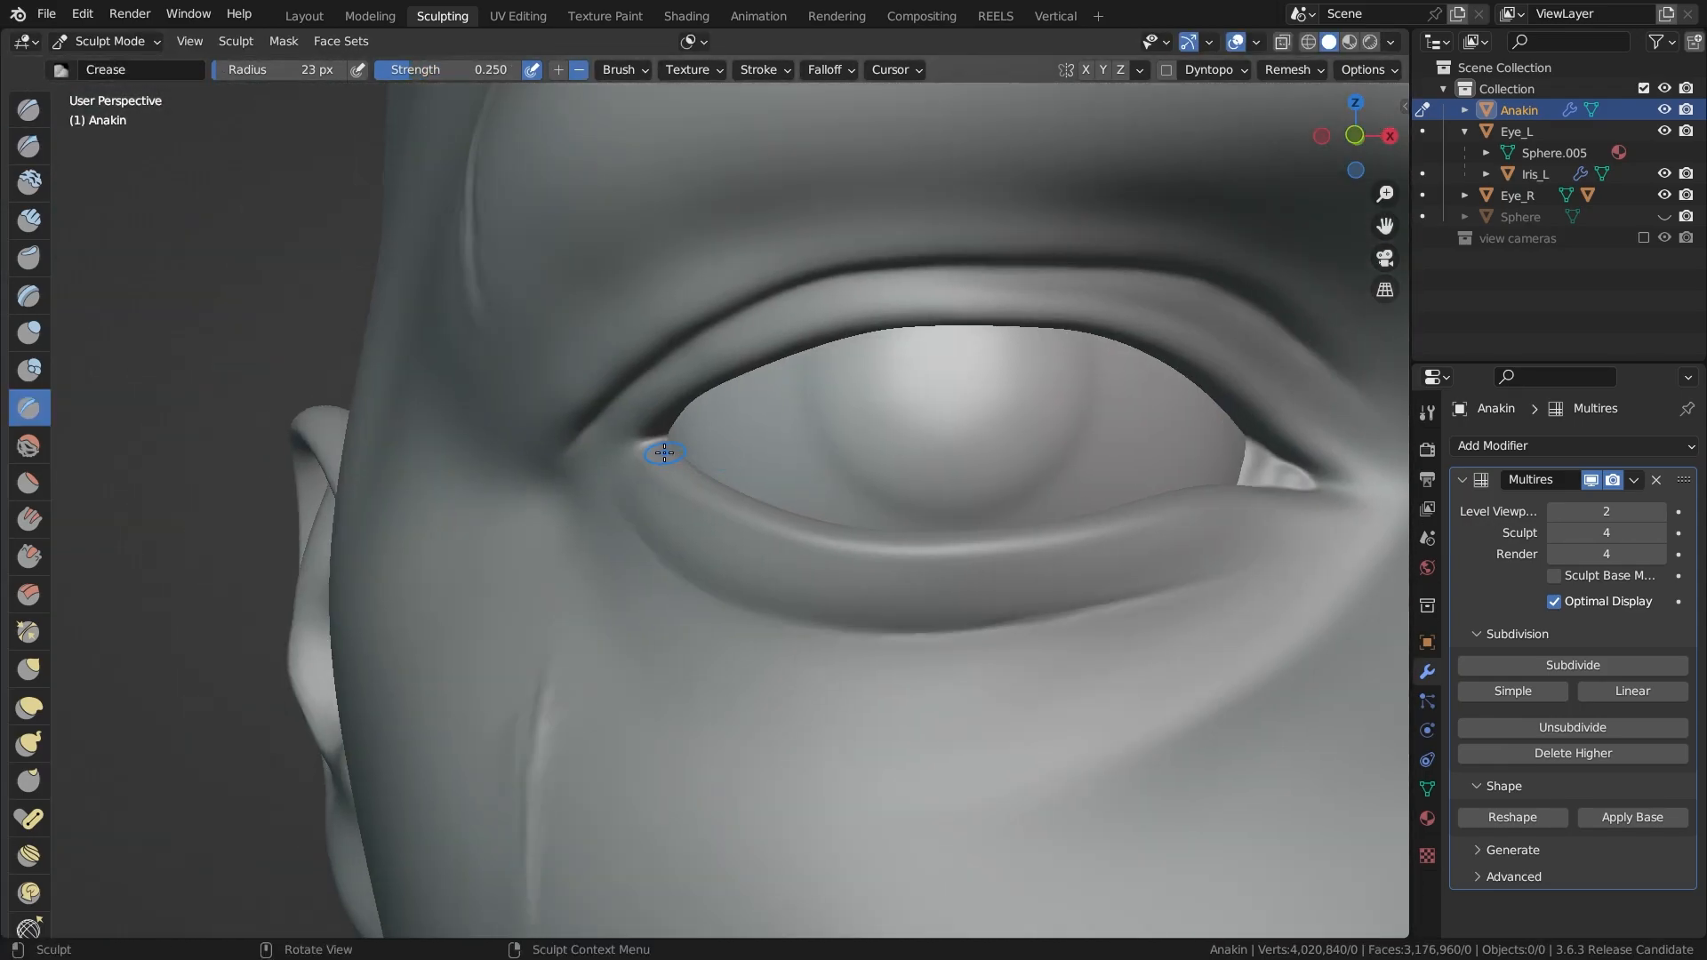
{"action": "left_click", "coordinate": [29, 669]}
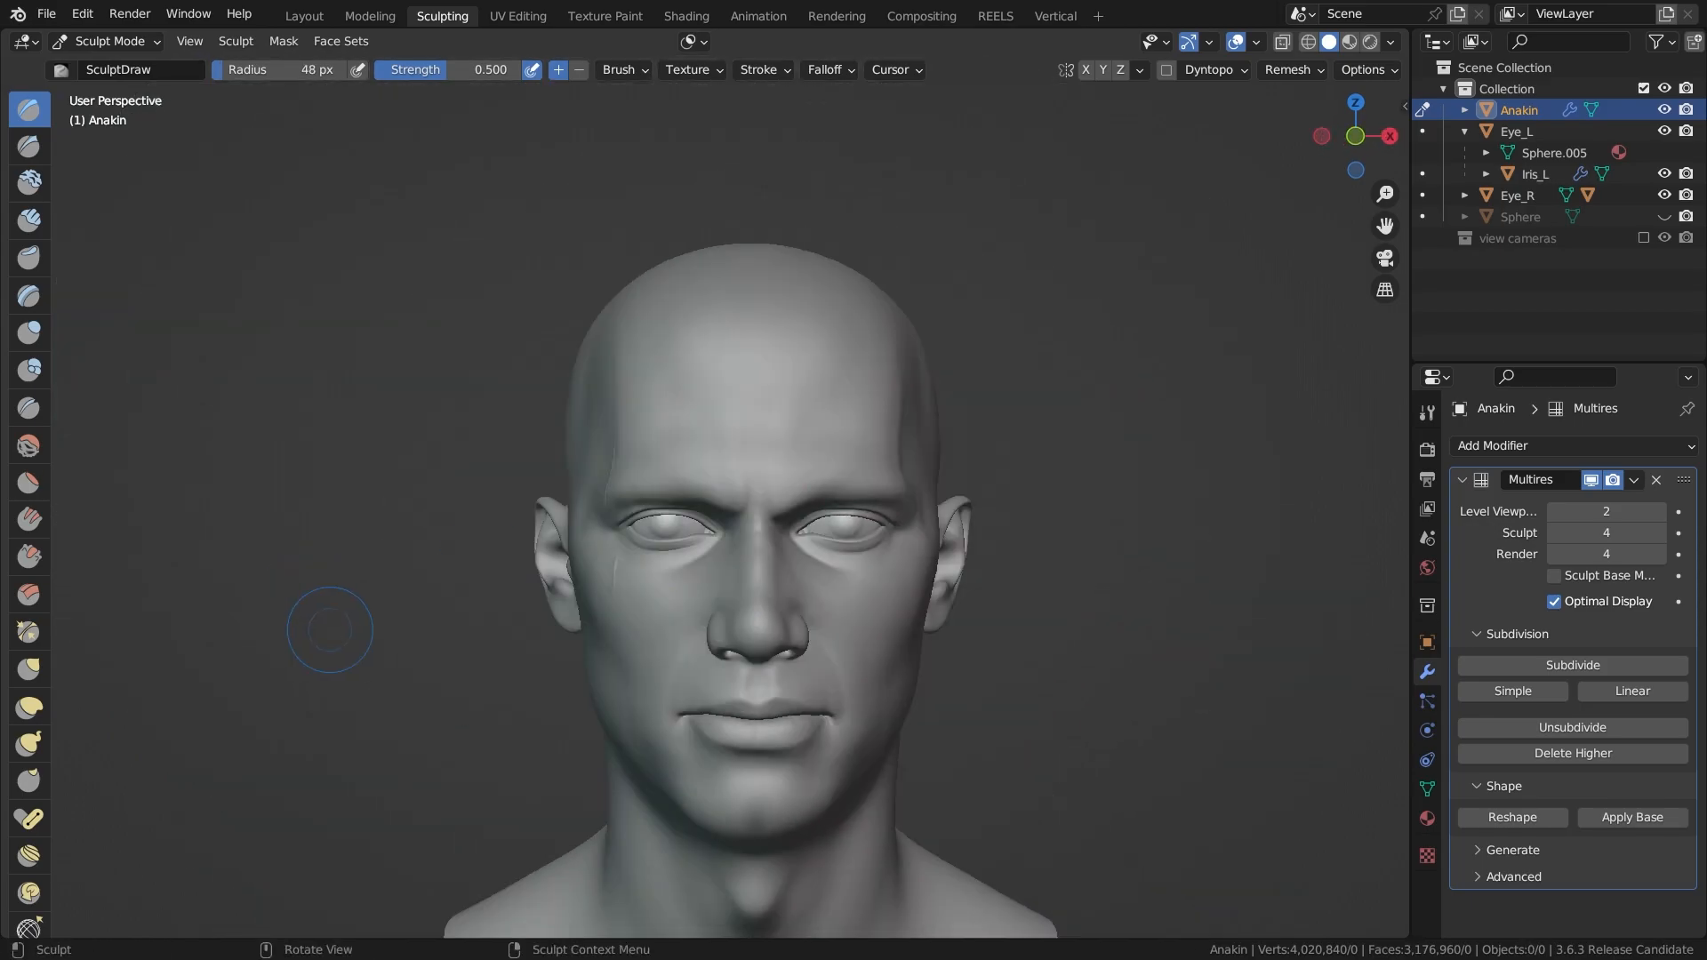
{"action": "left_click", "coordinate": [108, 40]}
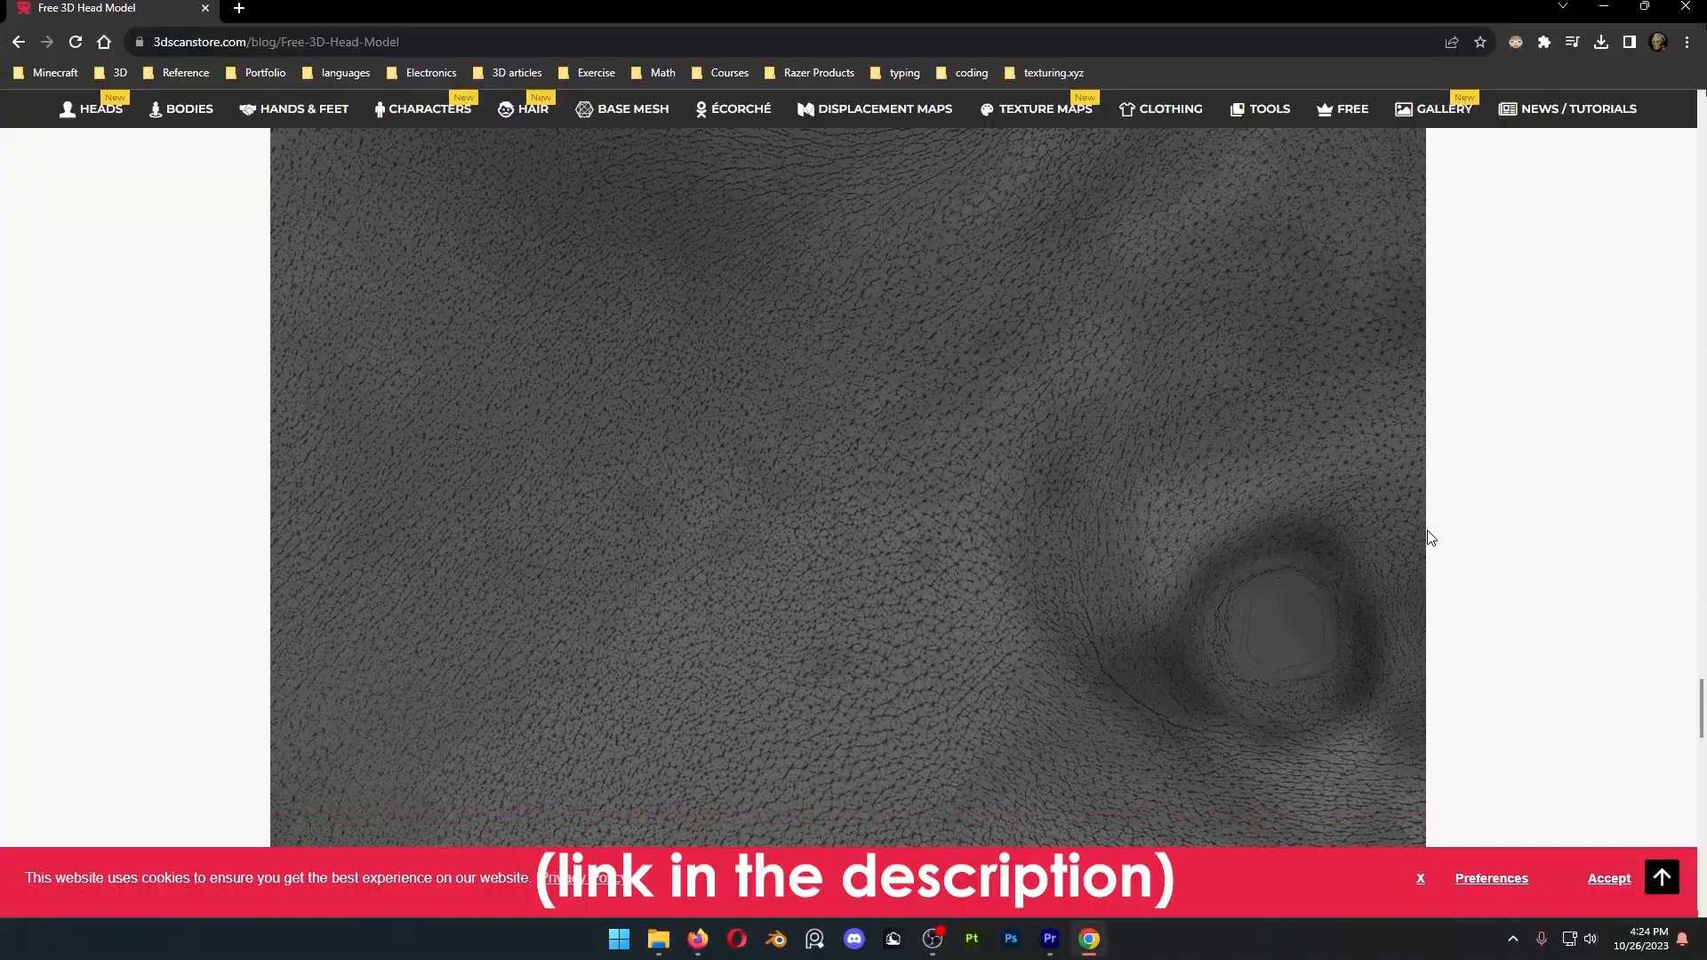
- Scroll the 3D Scan Store free head page through displacement and scene file previews
{"action": "scroll", "scroll_direction": "down", "scroll_amount": 3}
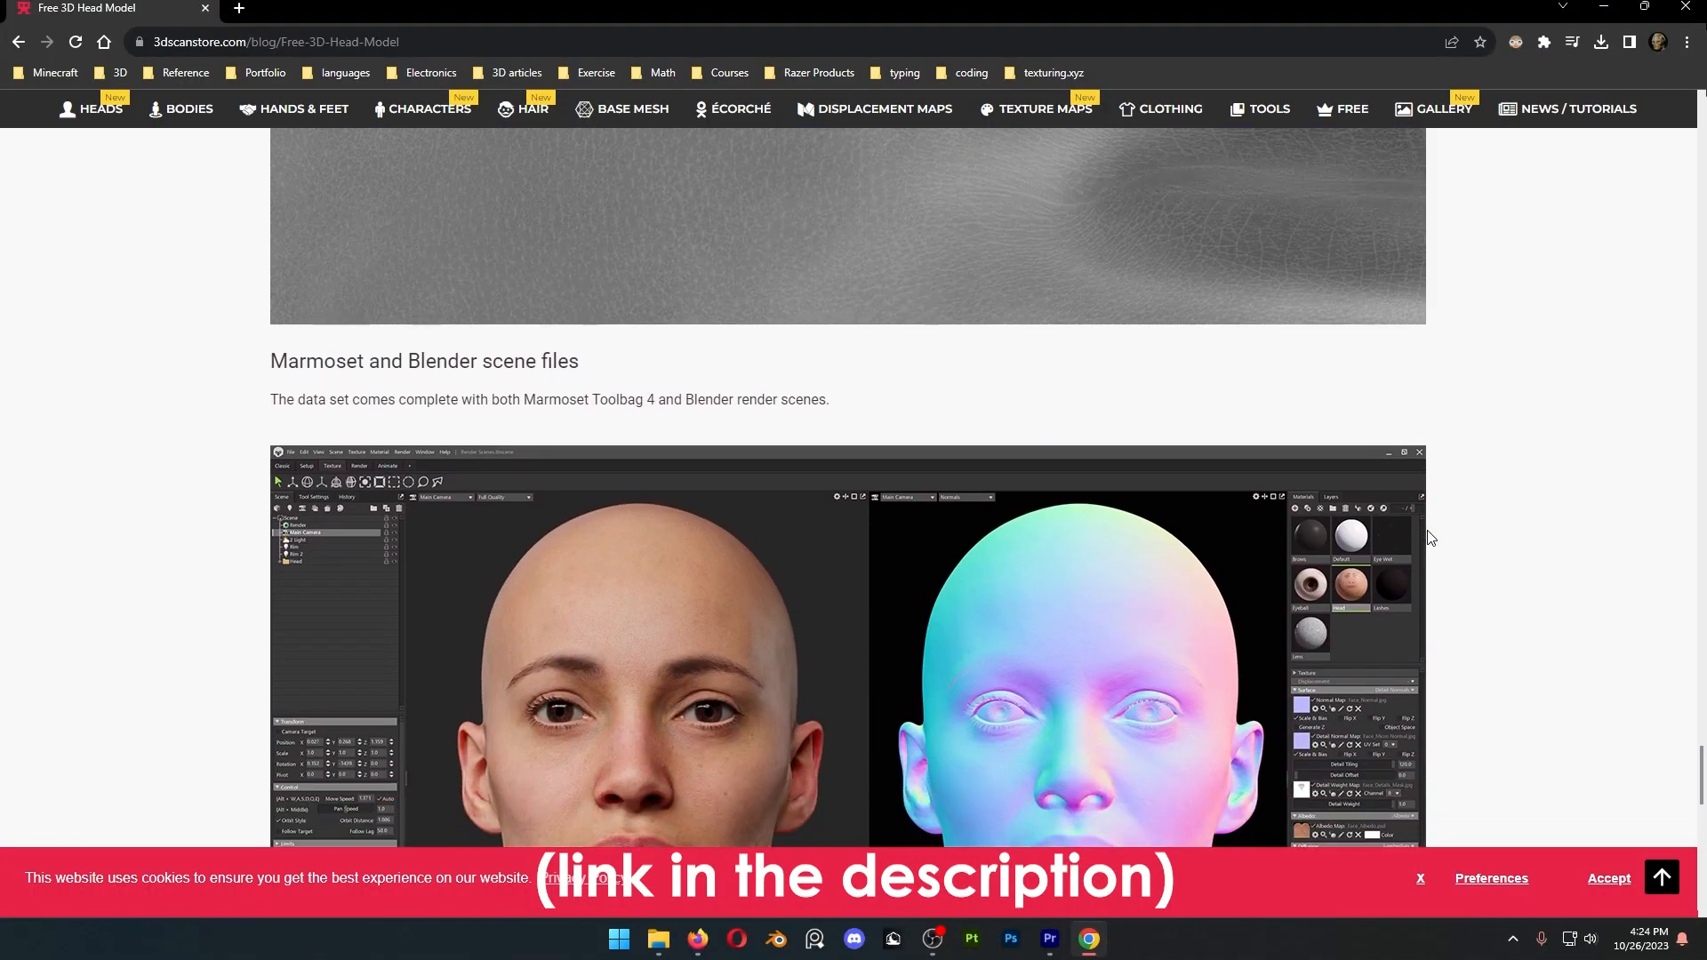
{"action": "scroll", "scroll_direction": "down", "scroll_amount": 3}
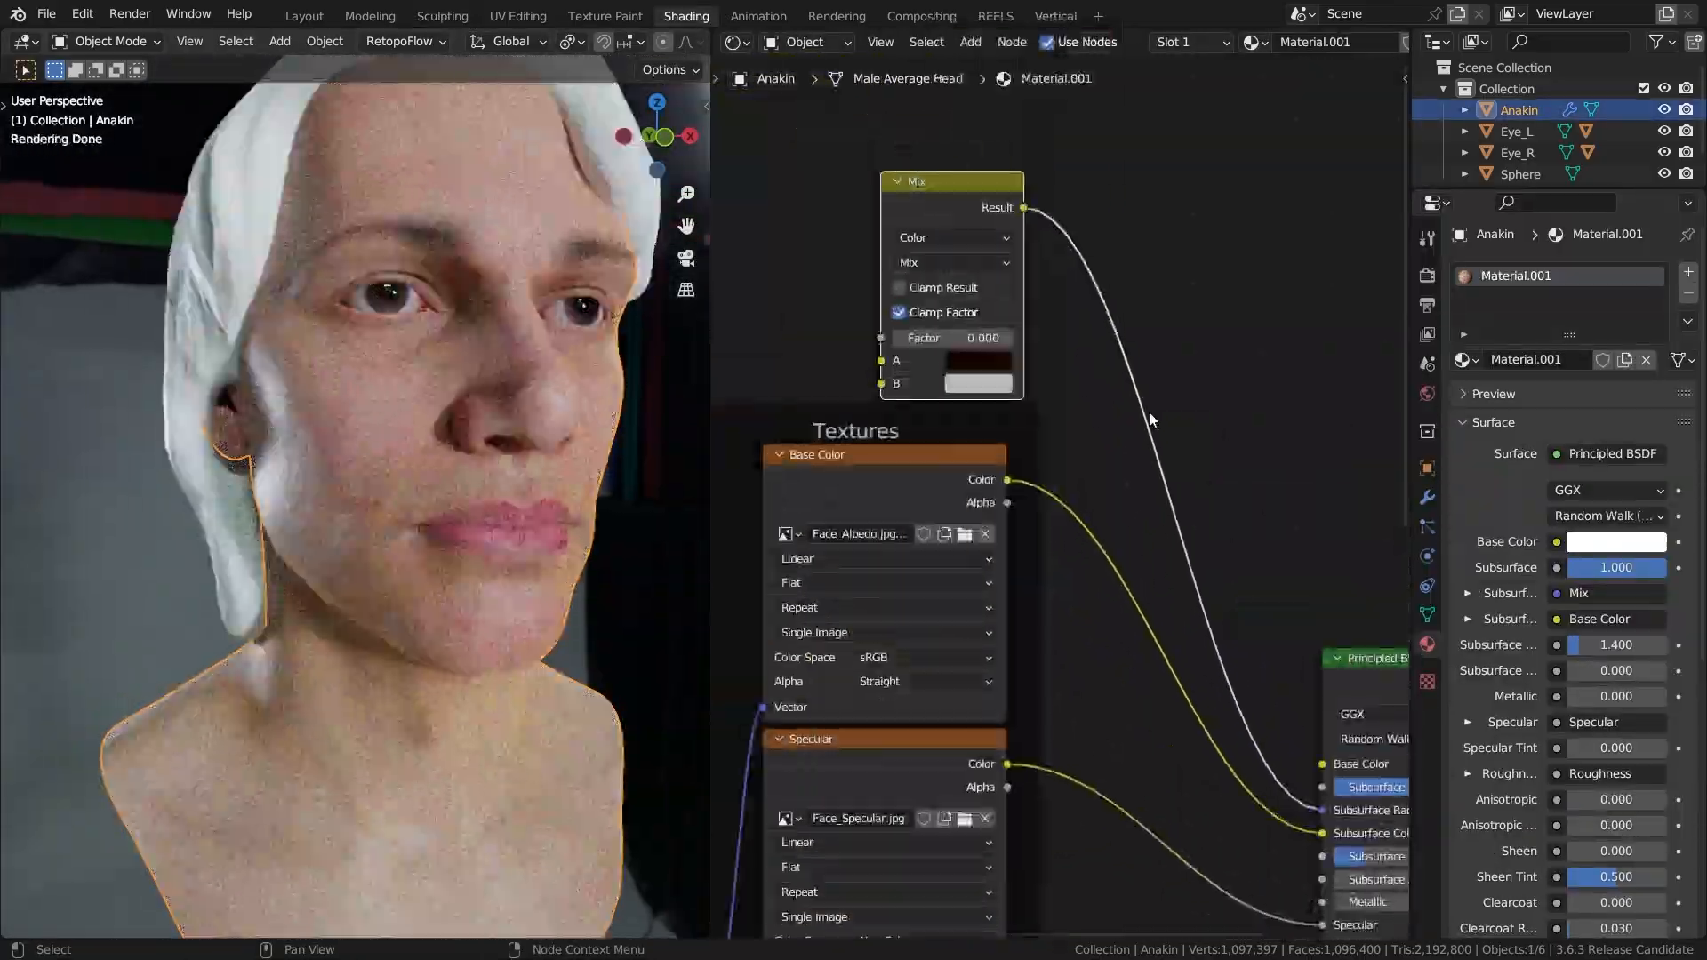
{"action": "left_click", "coordinate": [518, 15]}
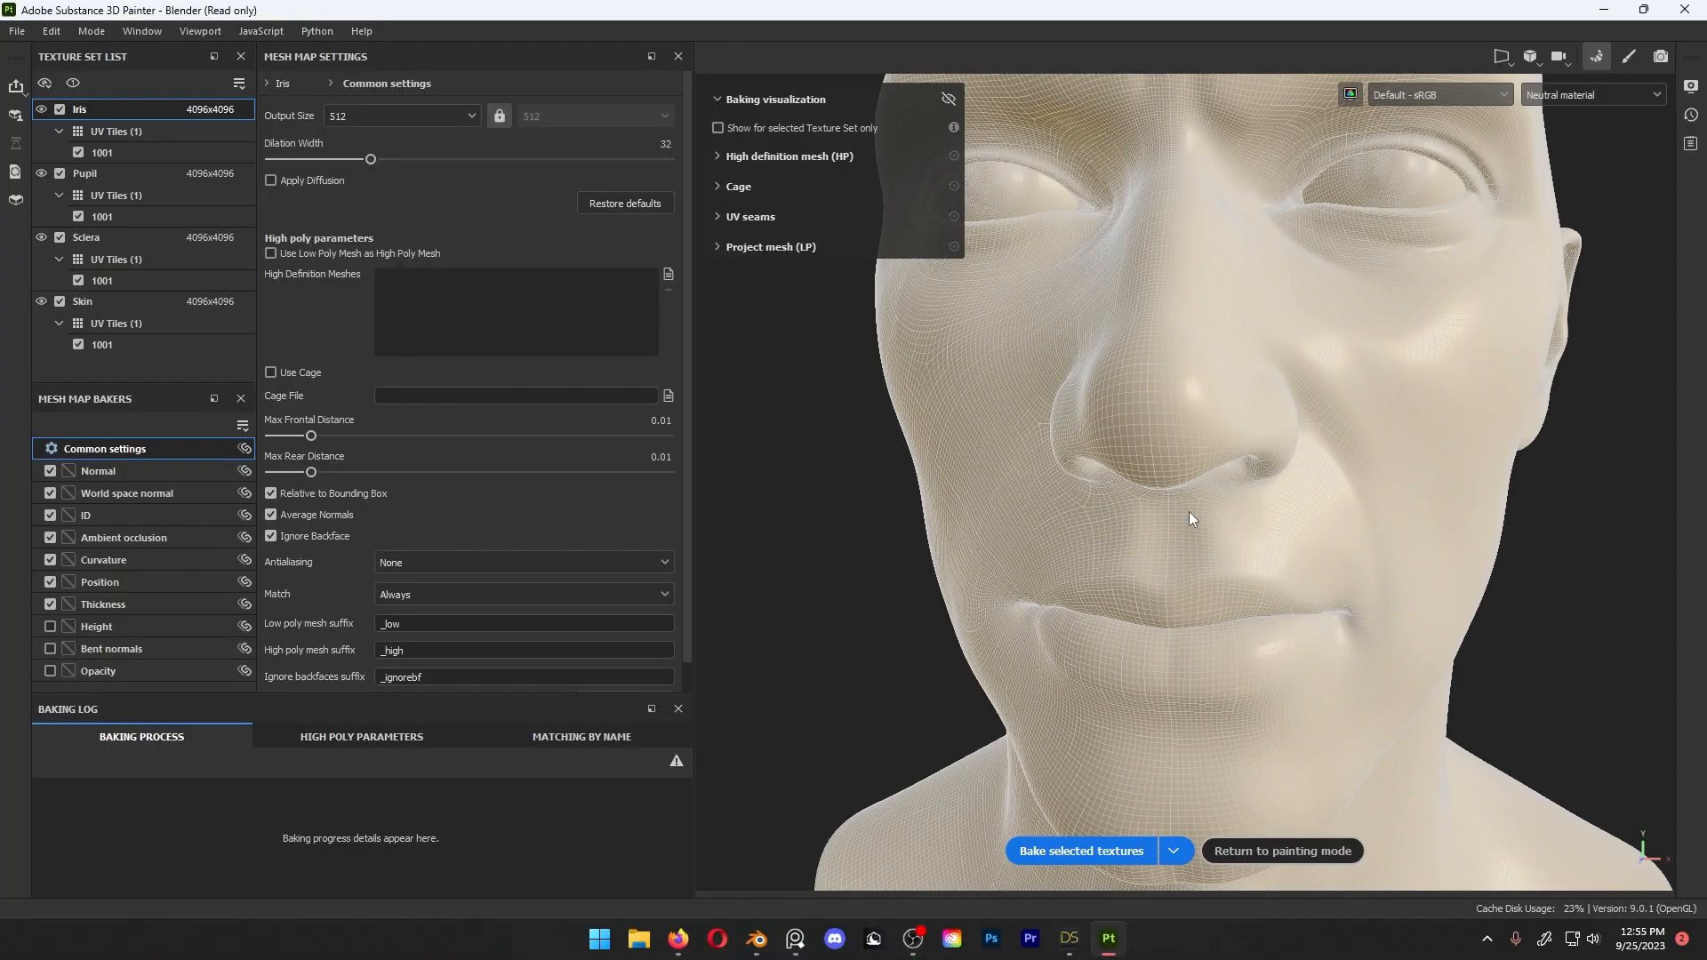
- Bake selected Normal, AO and Curvature maps for the Iris, Pupil, Sclera and Skin sets
{"action": "left_click", "coordinate": [1078, 850]}
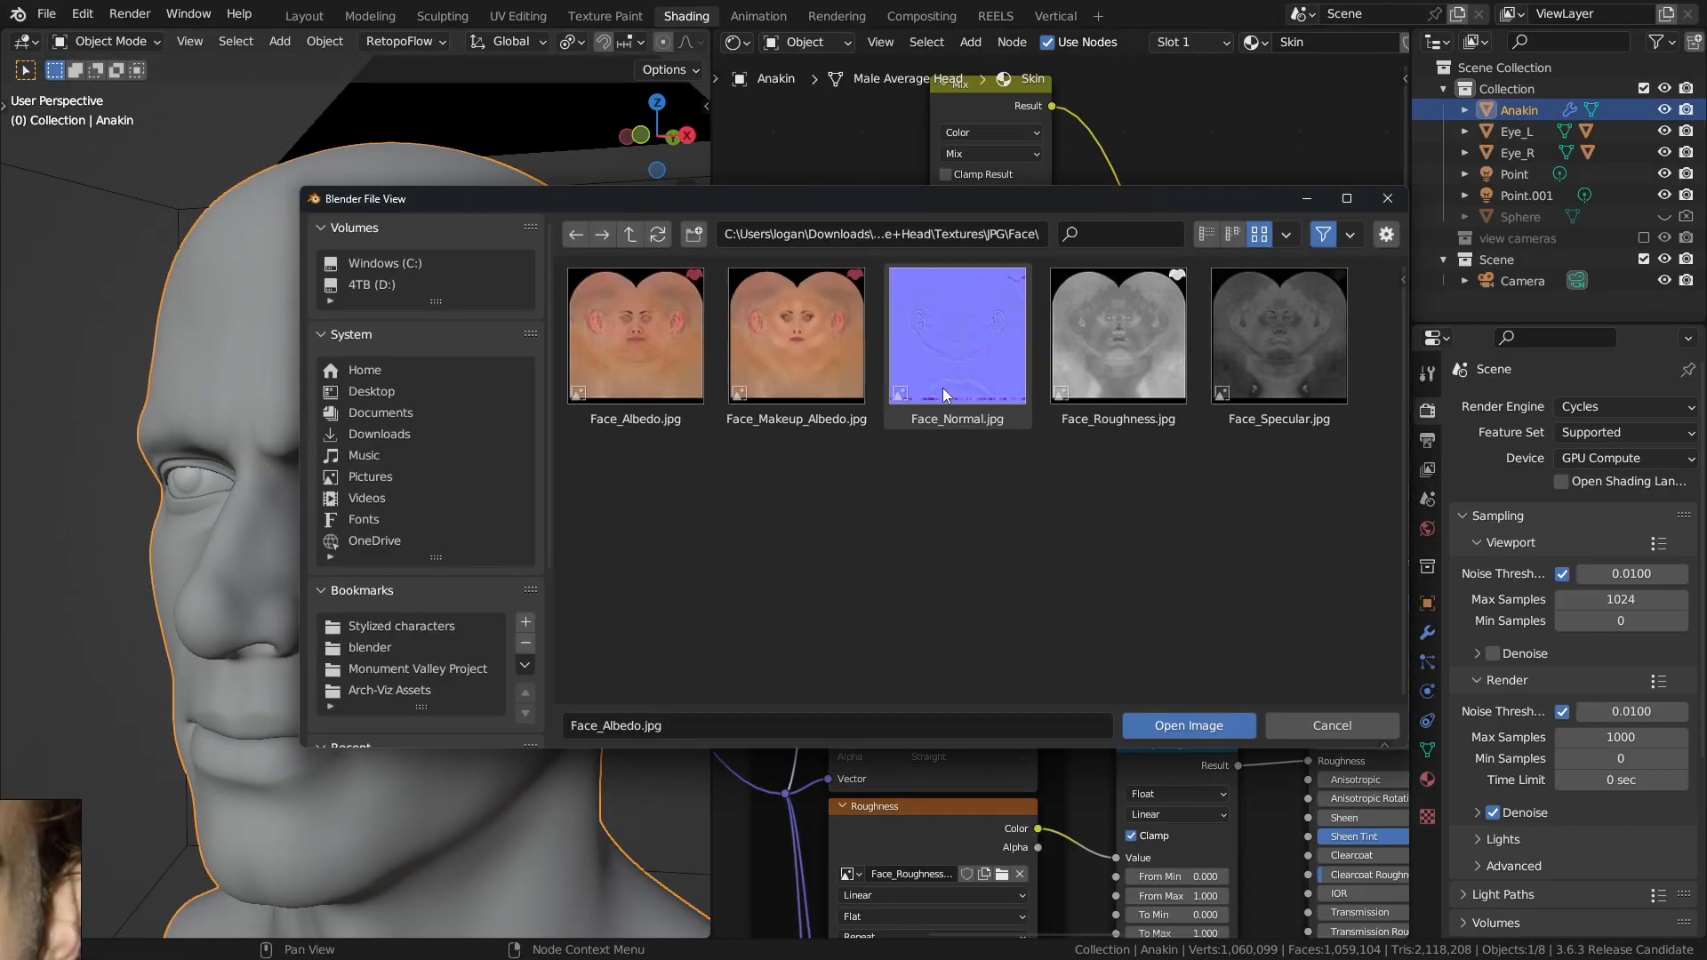
- Wire Face_*.jpg albedo, normal, roughness and specular maps into the Principled BSDF; bump the sclera
{"action": "left_click", "coordinate": [1187, 725]}
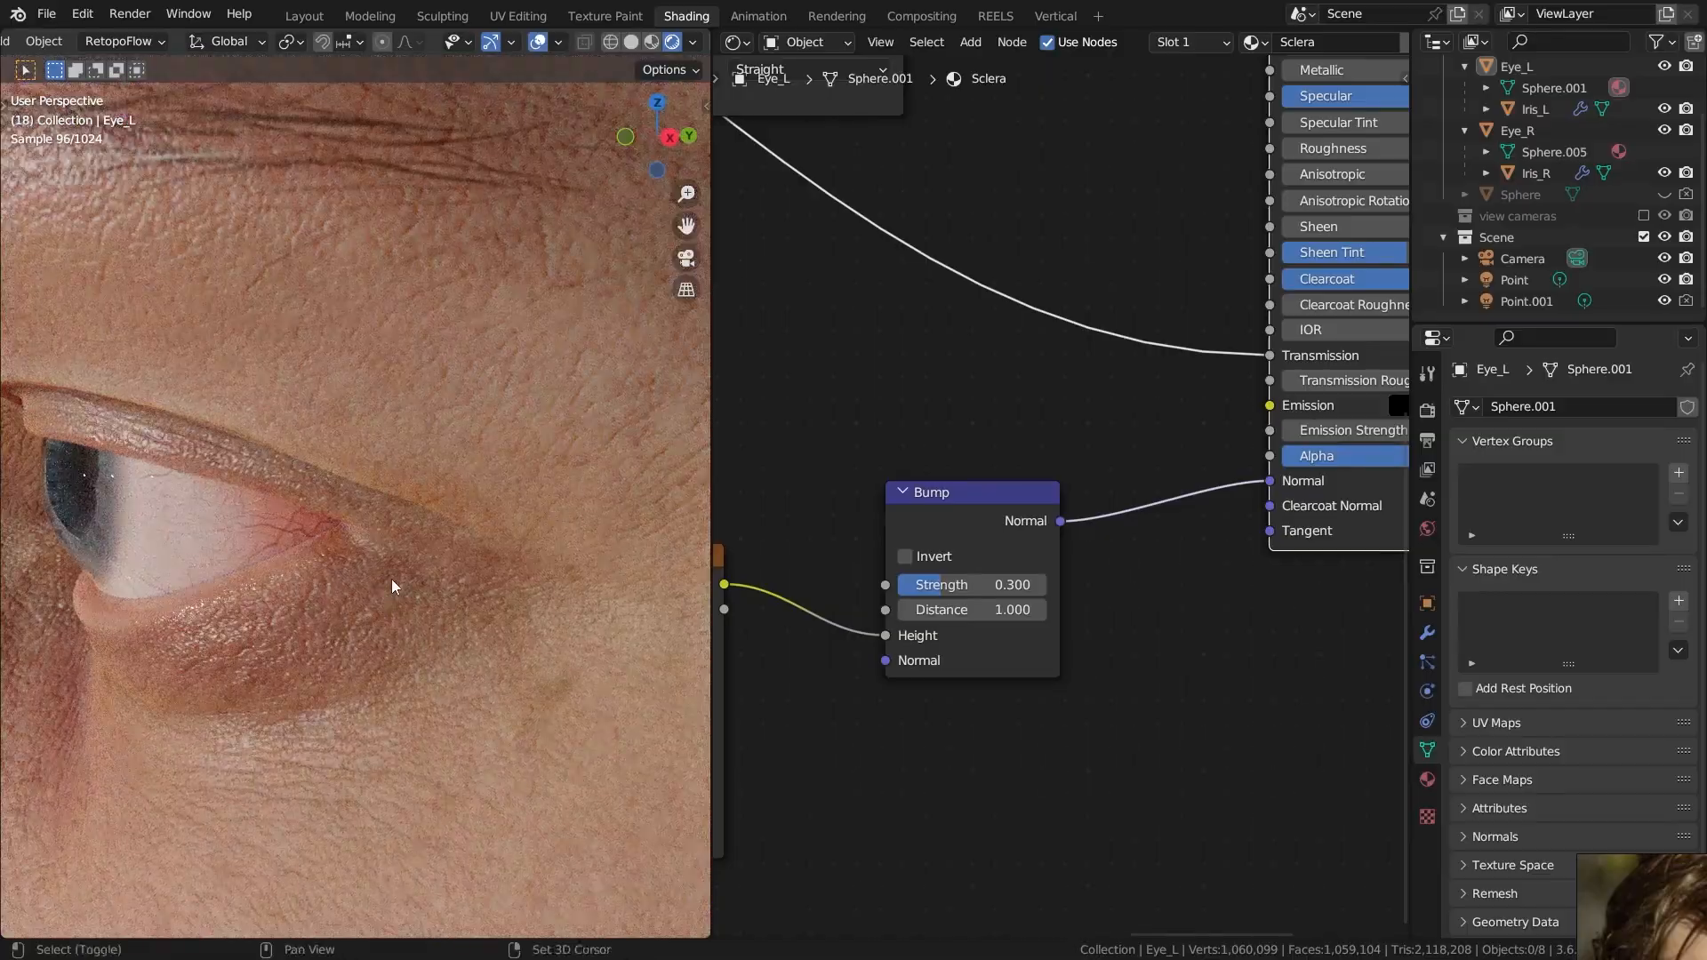
{"action": "left_click", "coordinate": [1088, 937]}
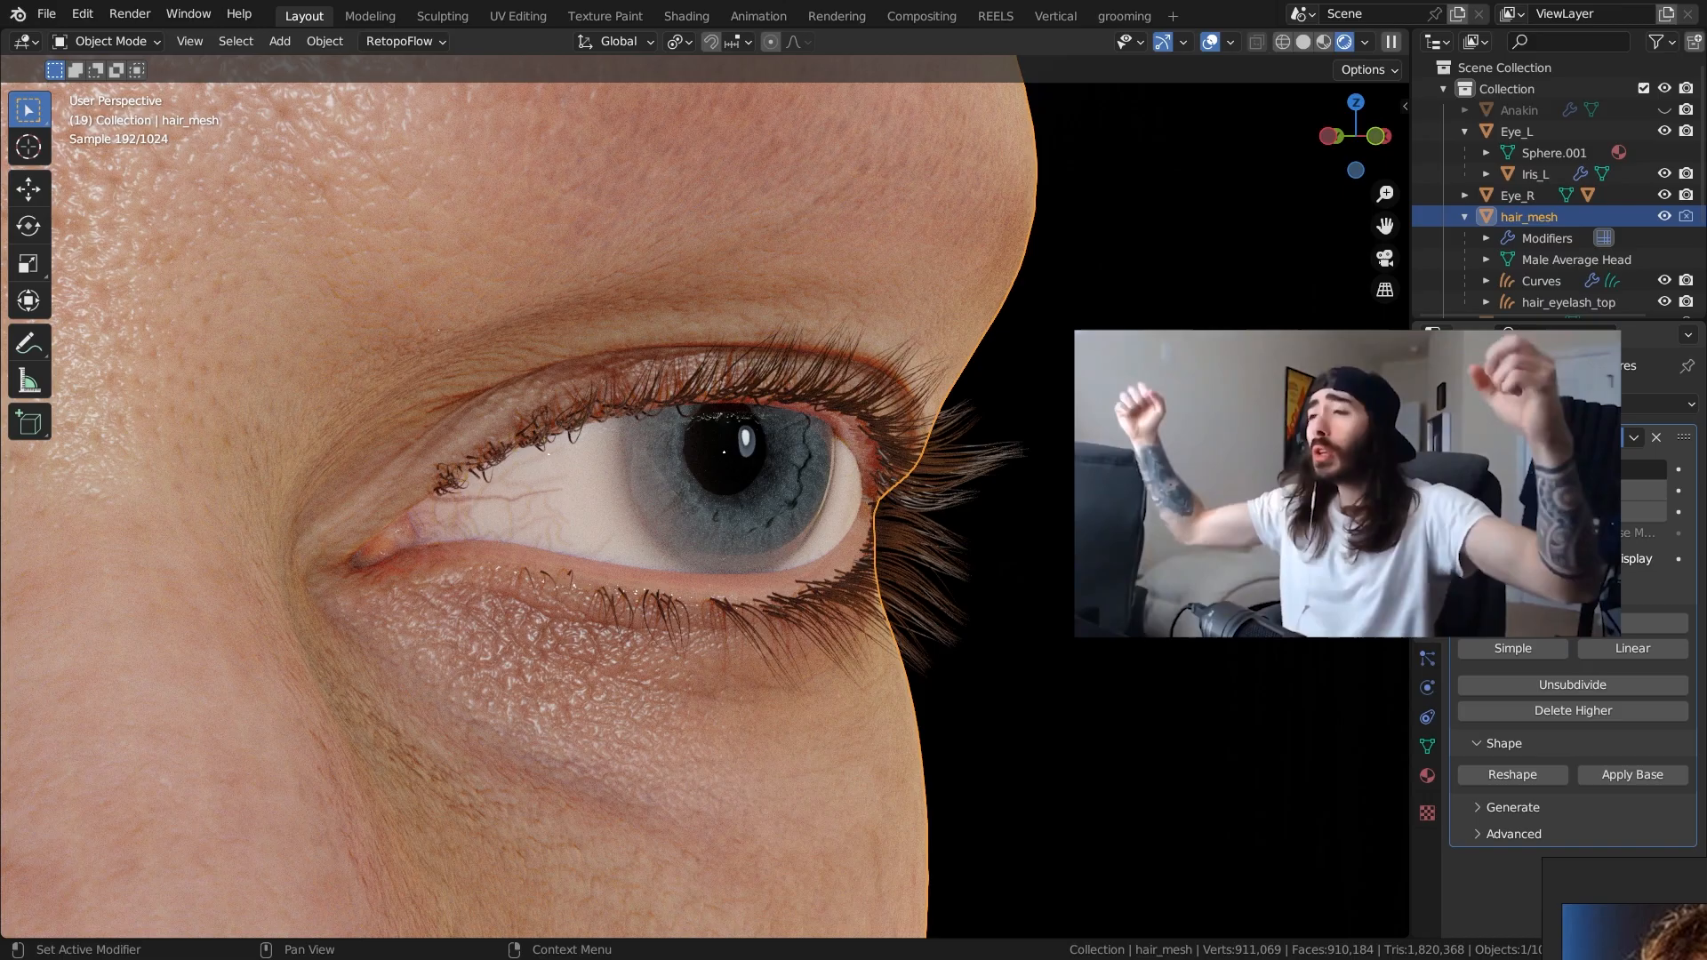
- Add eyelash hair to hair_mesh and paint the hair_eyebrow mask with TexDraw
{"action": "left_click", "coordinate": [605, 15]}
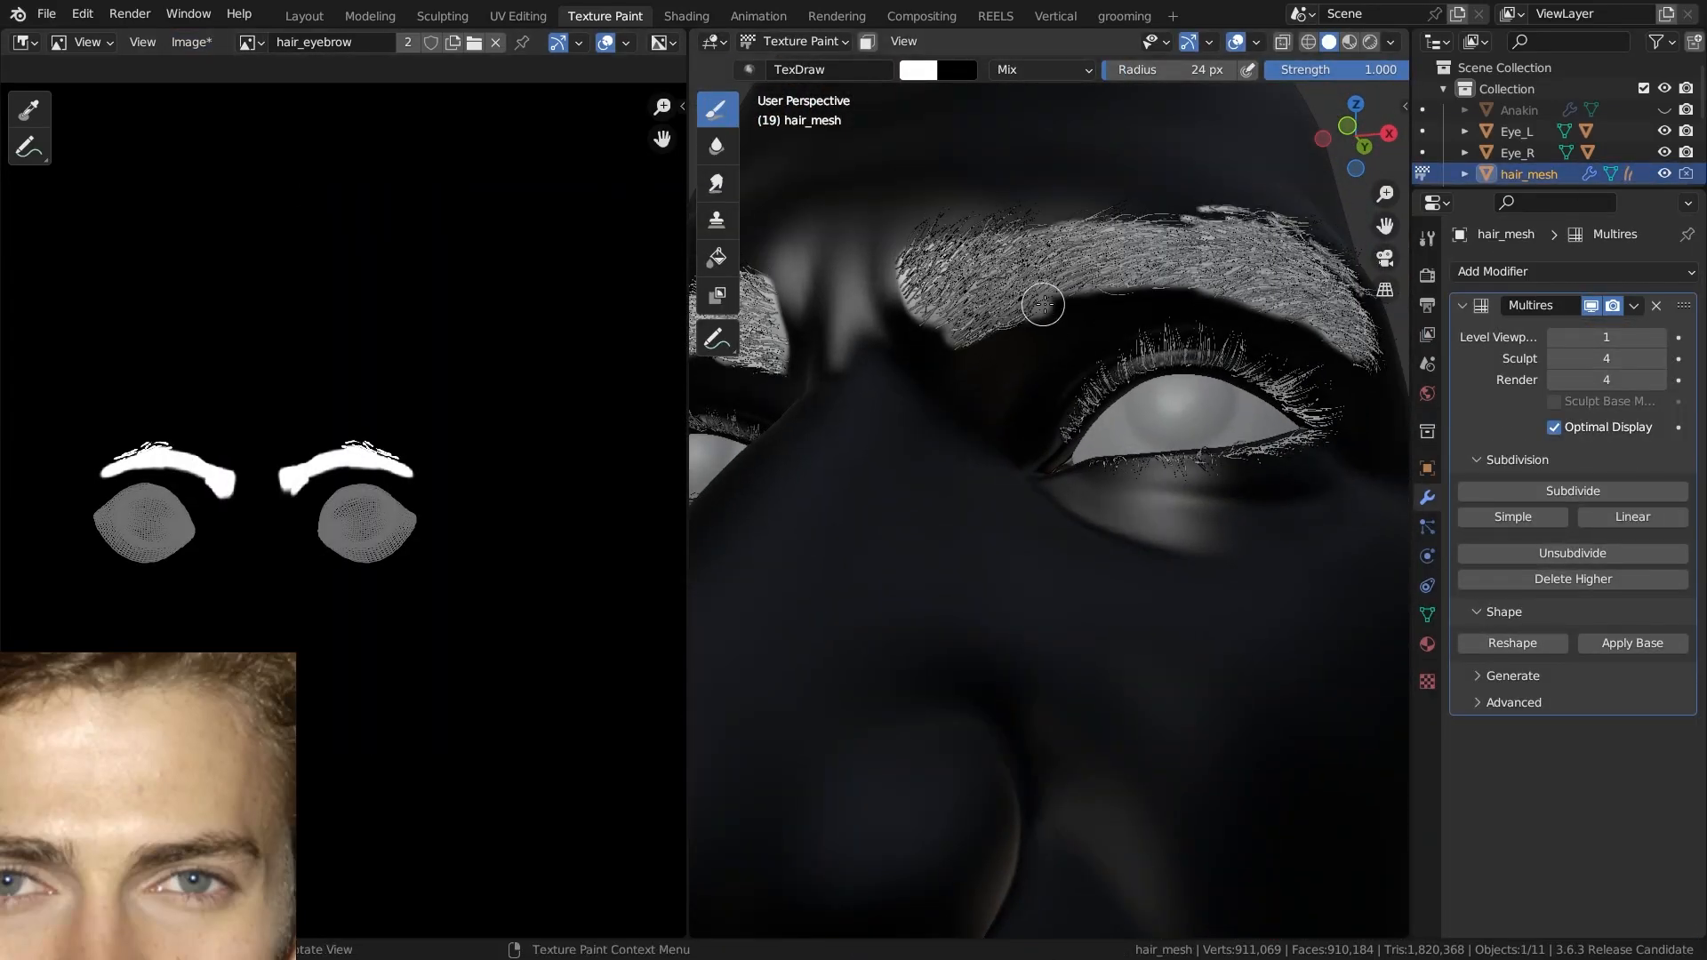
{"action": "left_click", "coordinate": [302, 15]}
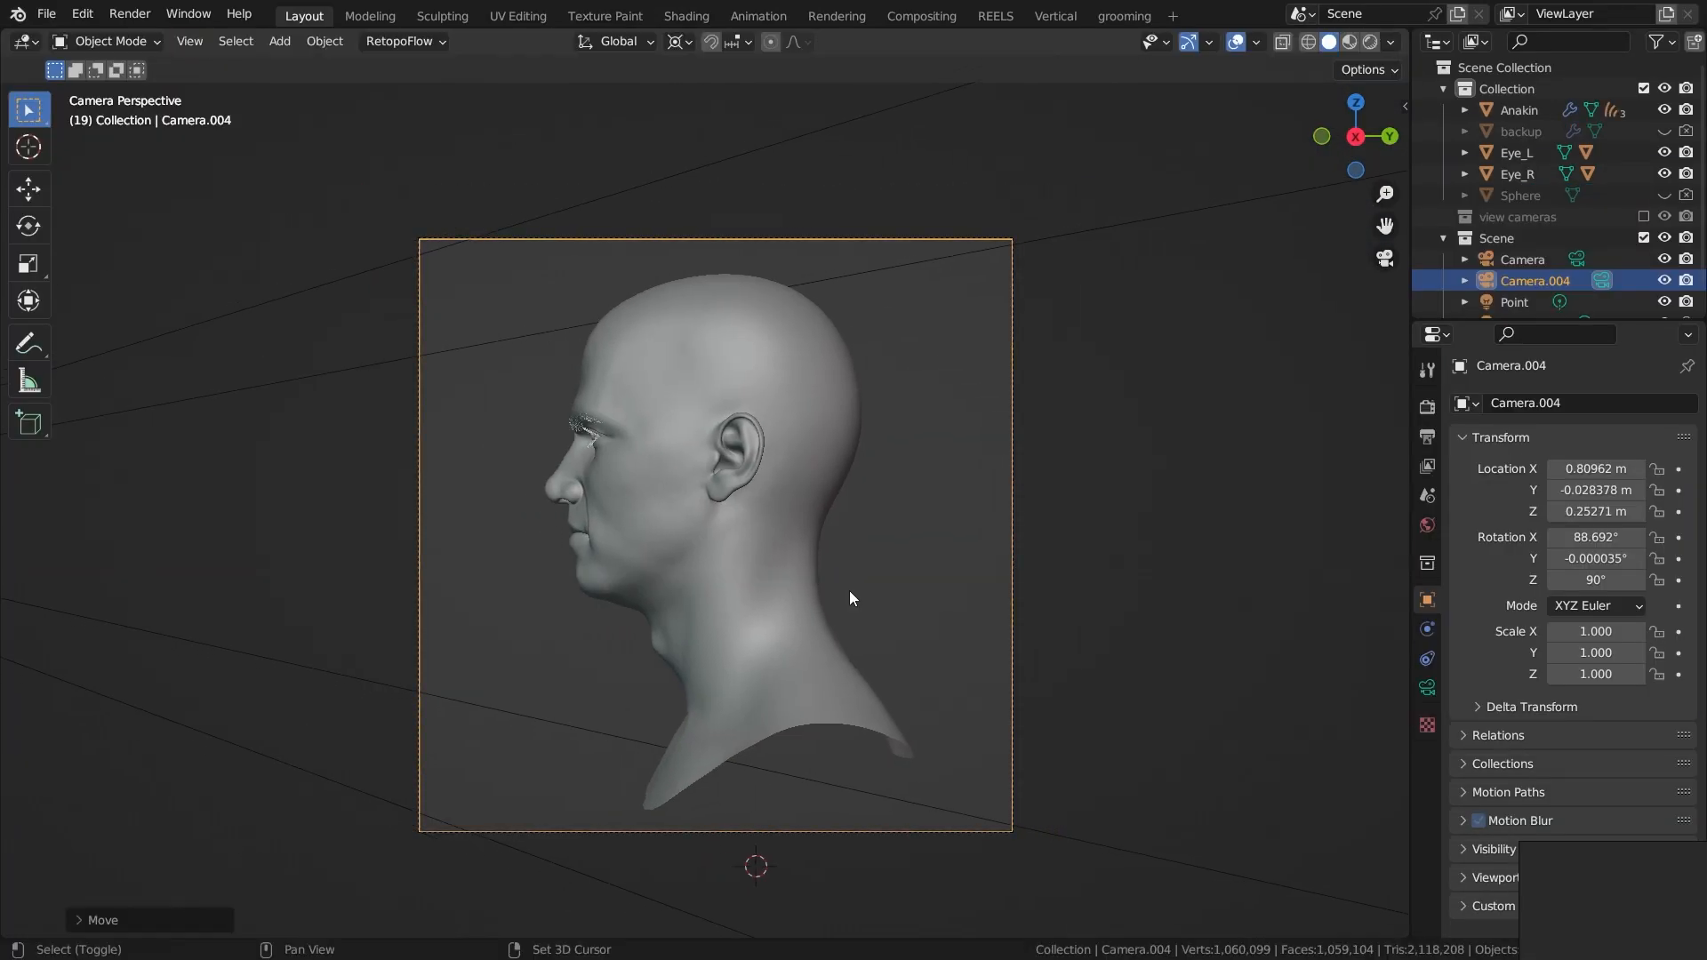
- Scale the hayden_side photo over the facetweaks_01_side render to compare profiles
{"action": "left_click", "coordinate": [1008, 939]}
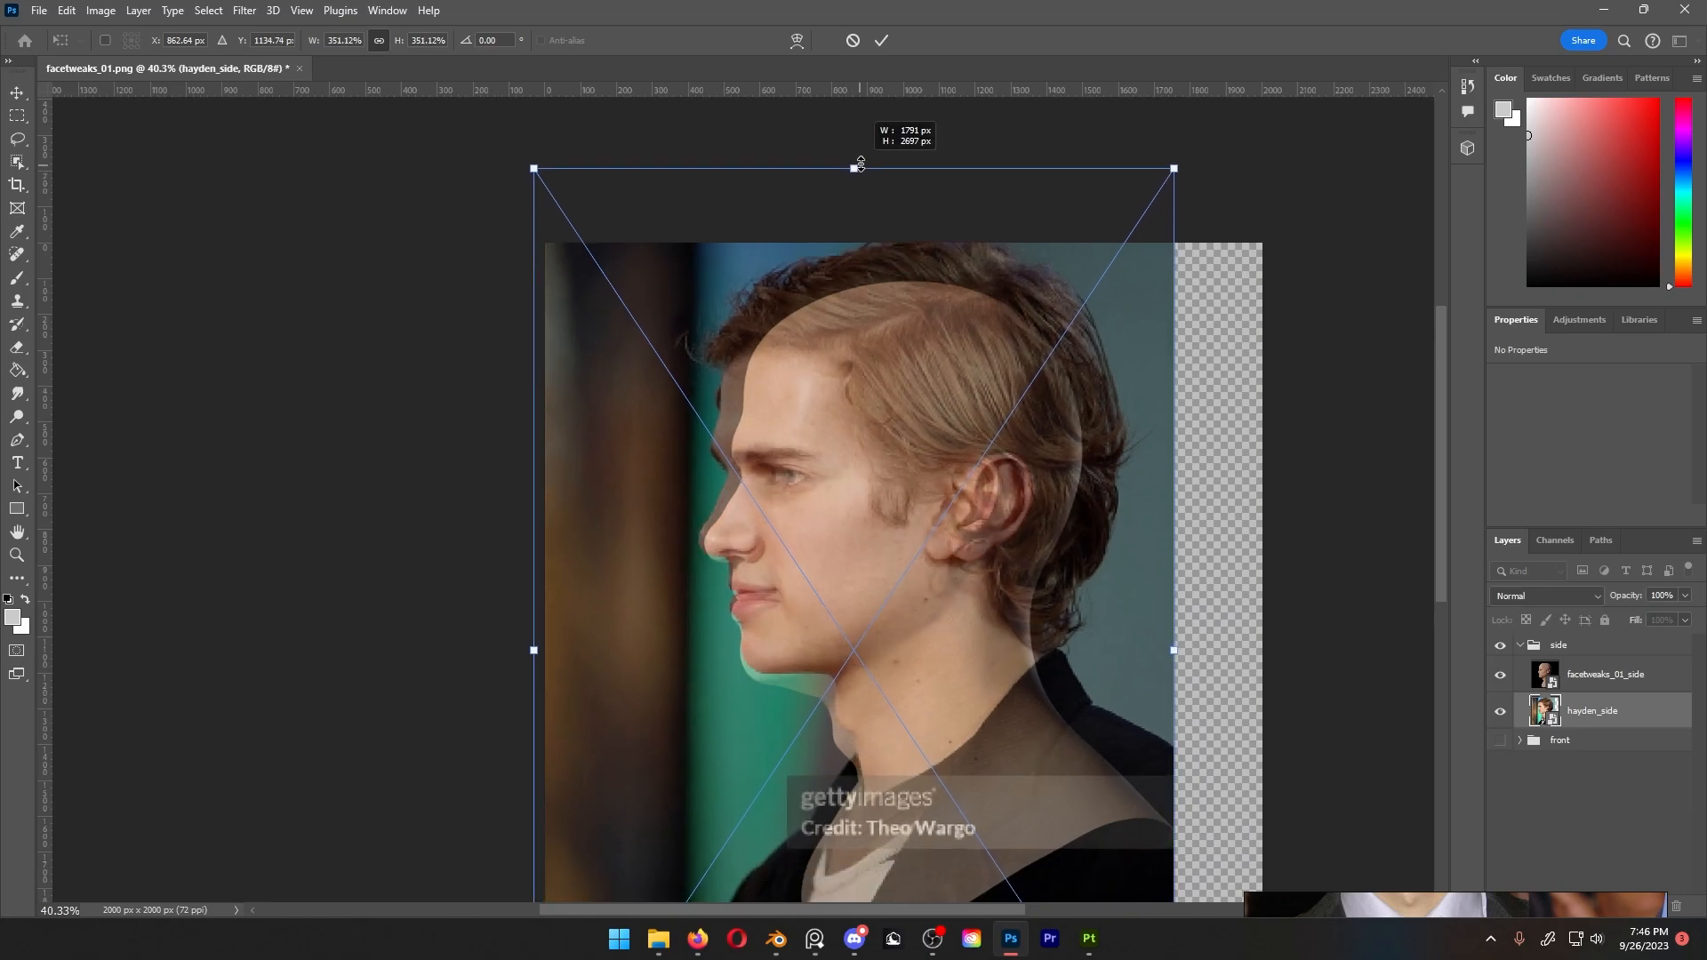
{"action": "left_click_drag", "start_coordinate": [1173, 169], "coordinate": [1268, 141]}
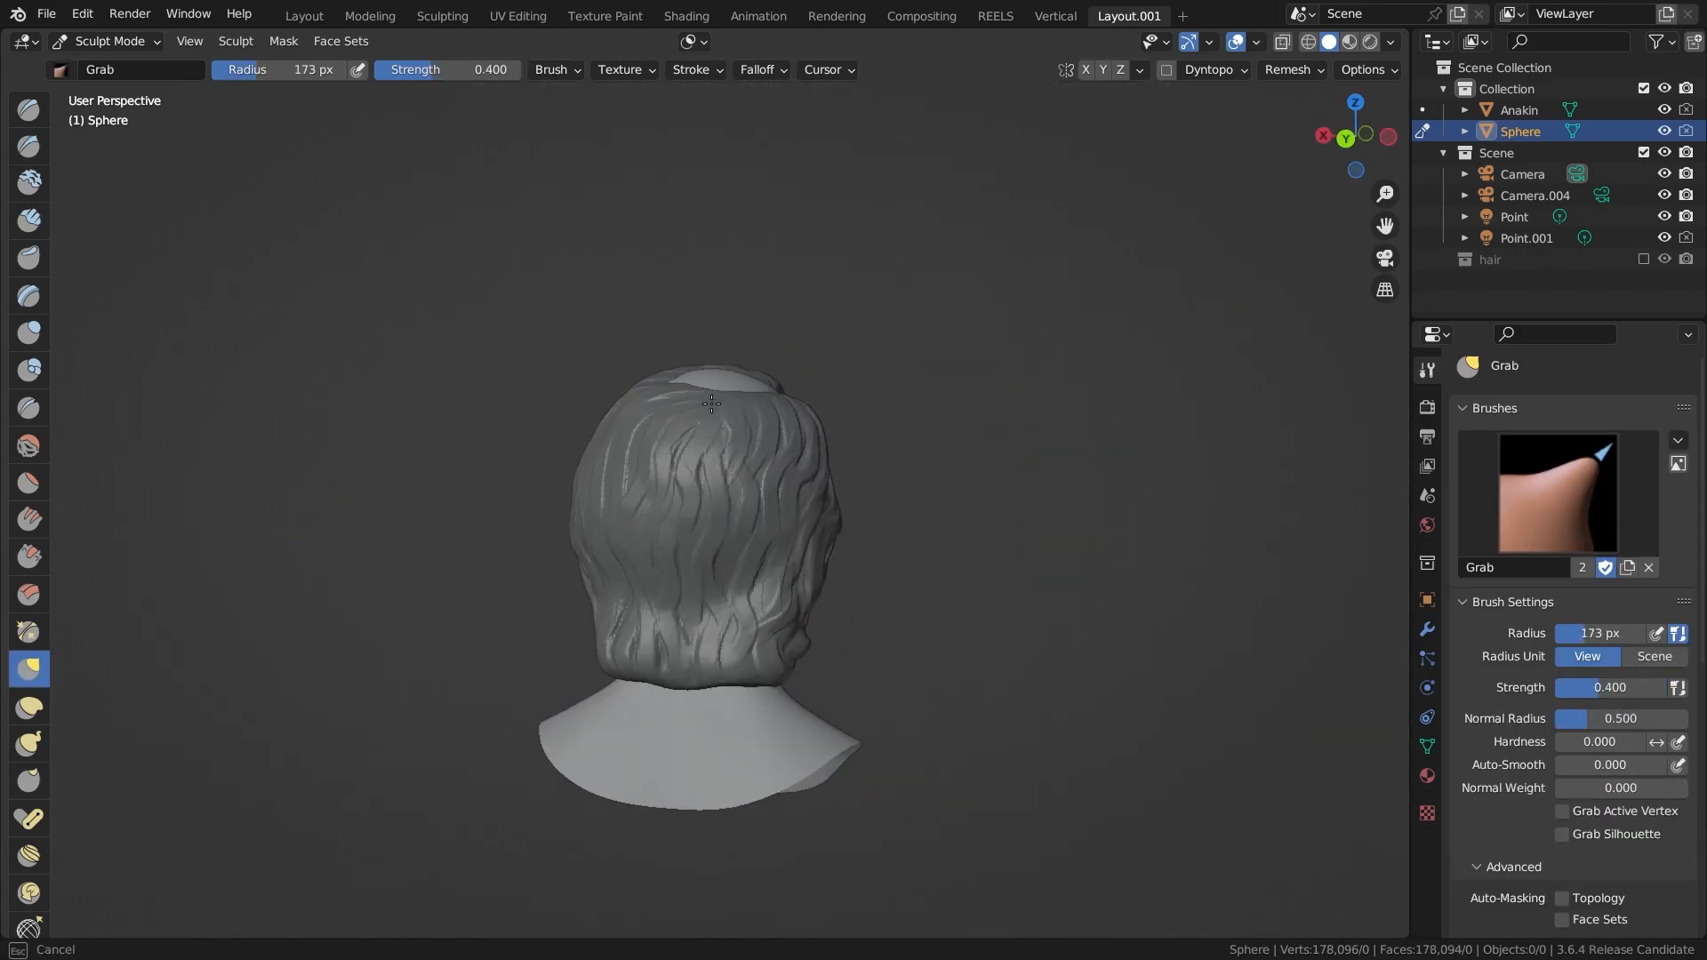
- Block out the hair on the Sphere with Grab, then add hair curves with Set Hair Curve Profile
{"action": "left_click", "coordinate": [29, 219]}
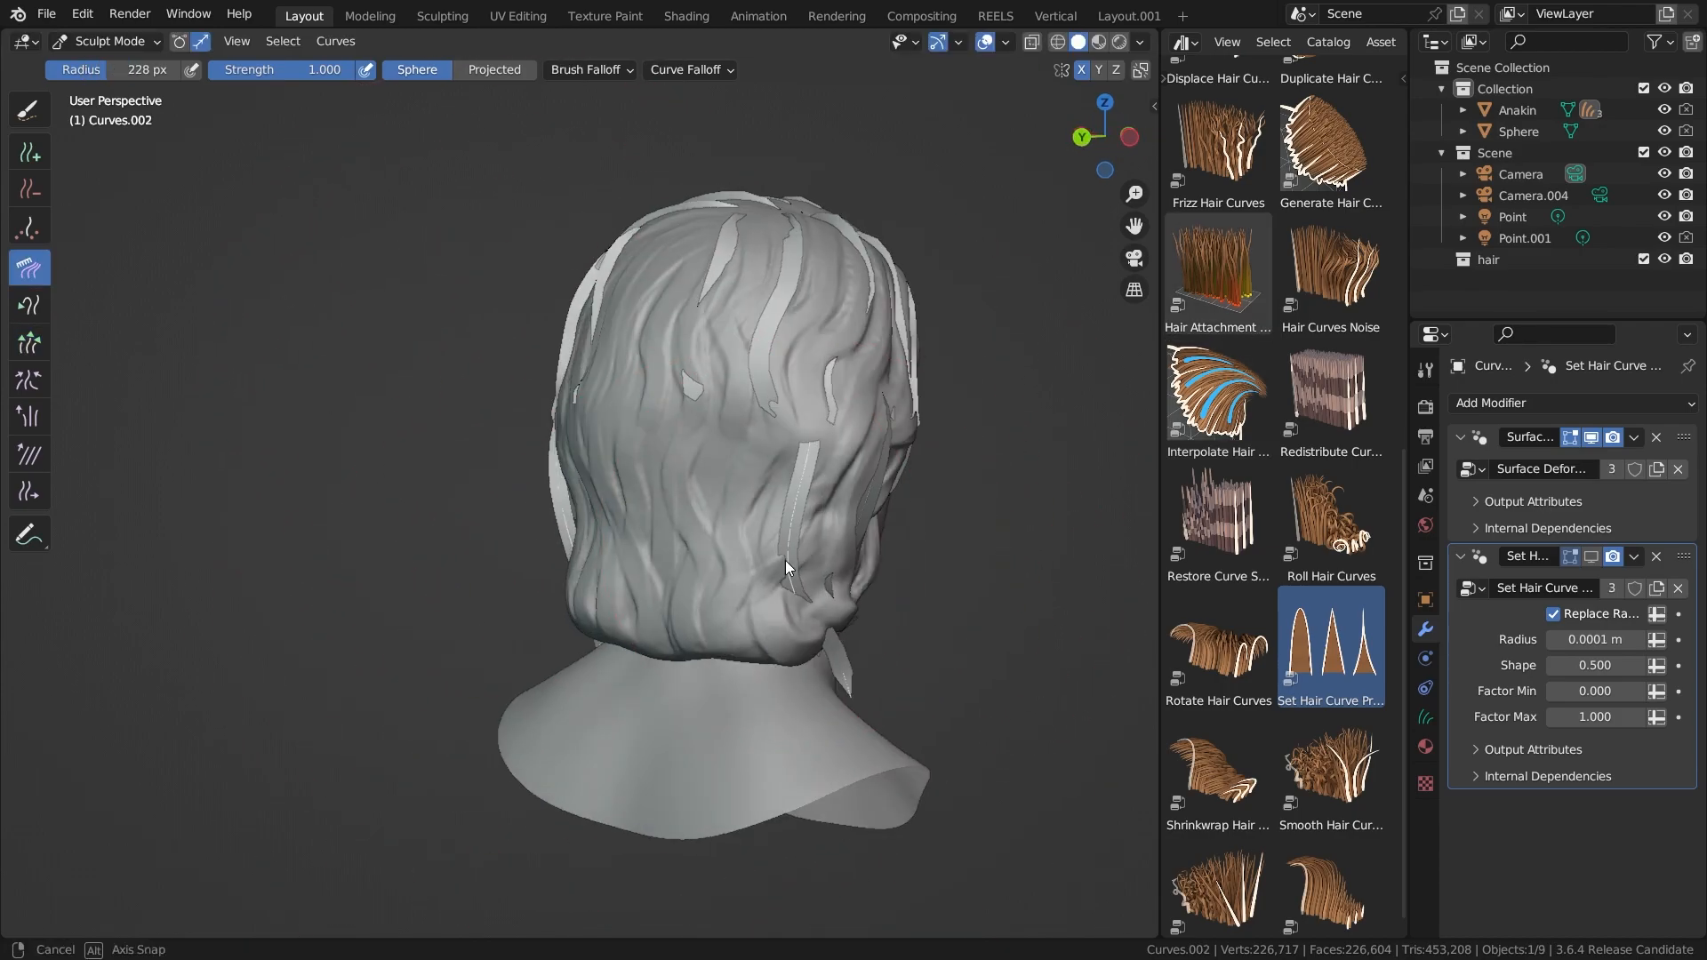
{"action": "left_click", "coordinate": [1128, 15]}
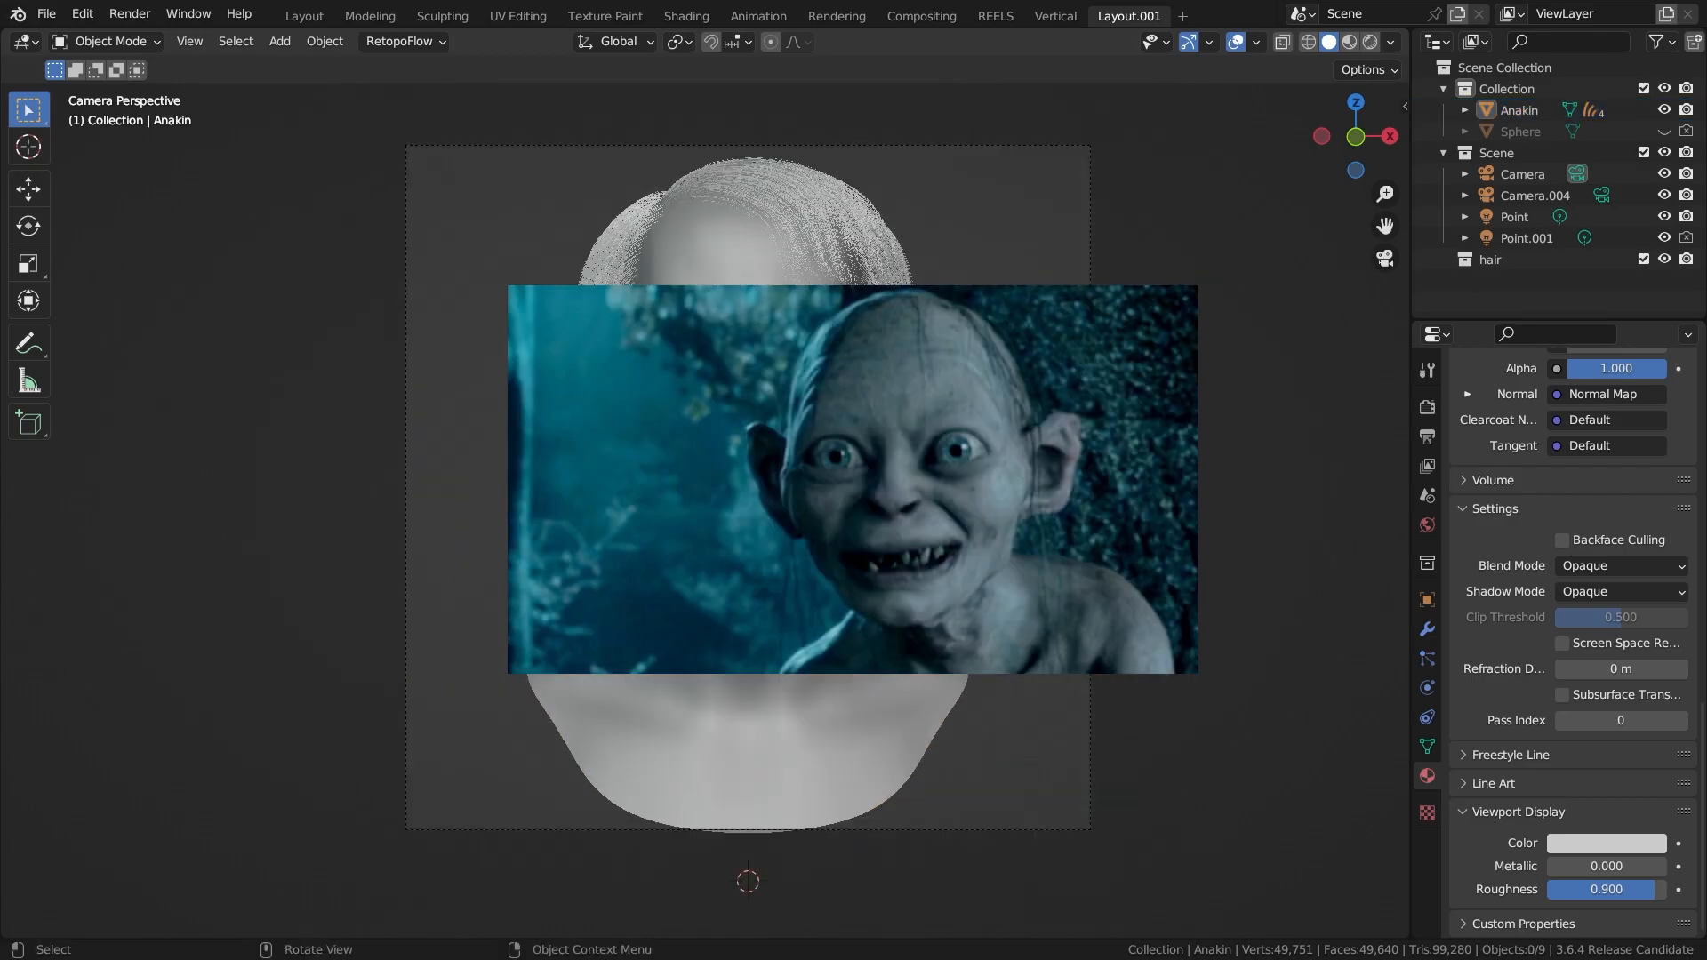
- Add Curves.001–.005 with Interpolate, Curl and Clump modifiers, tuning Curl Factor and Frequency
{"action": "left_click", "coordinate": [109, 42]}
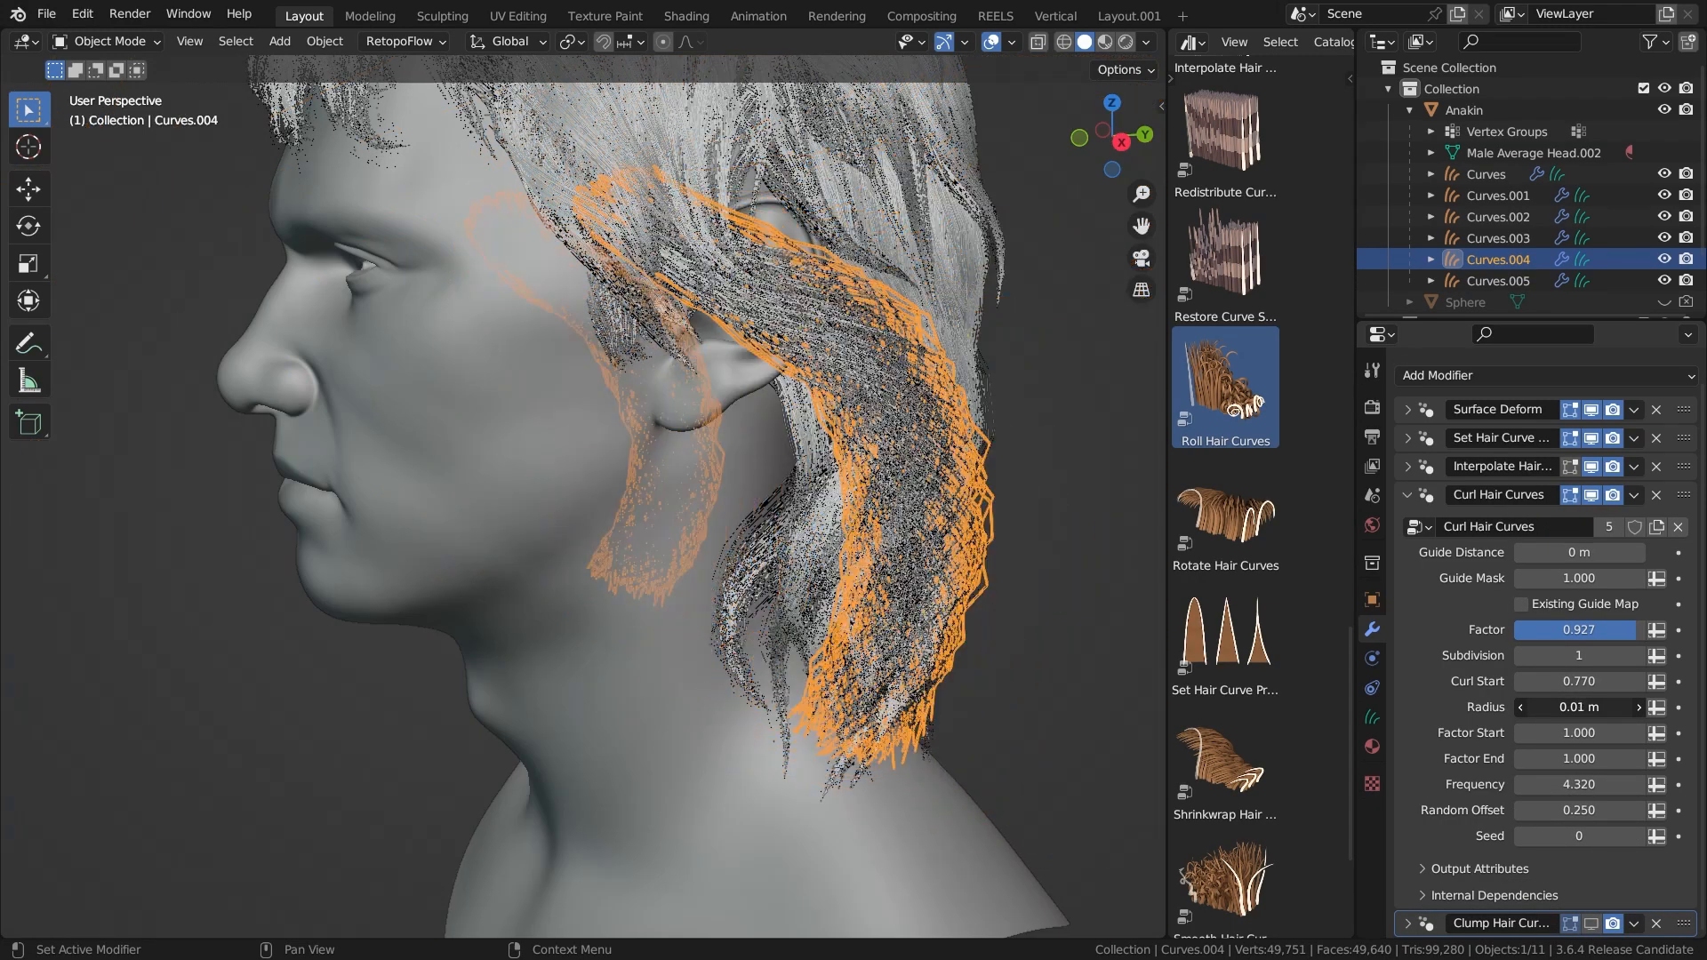
{"action": "left_click", "coordinate": [1577, 552]}
{"action": "type", "text": "H"}
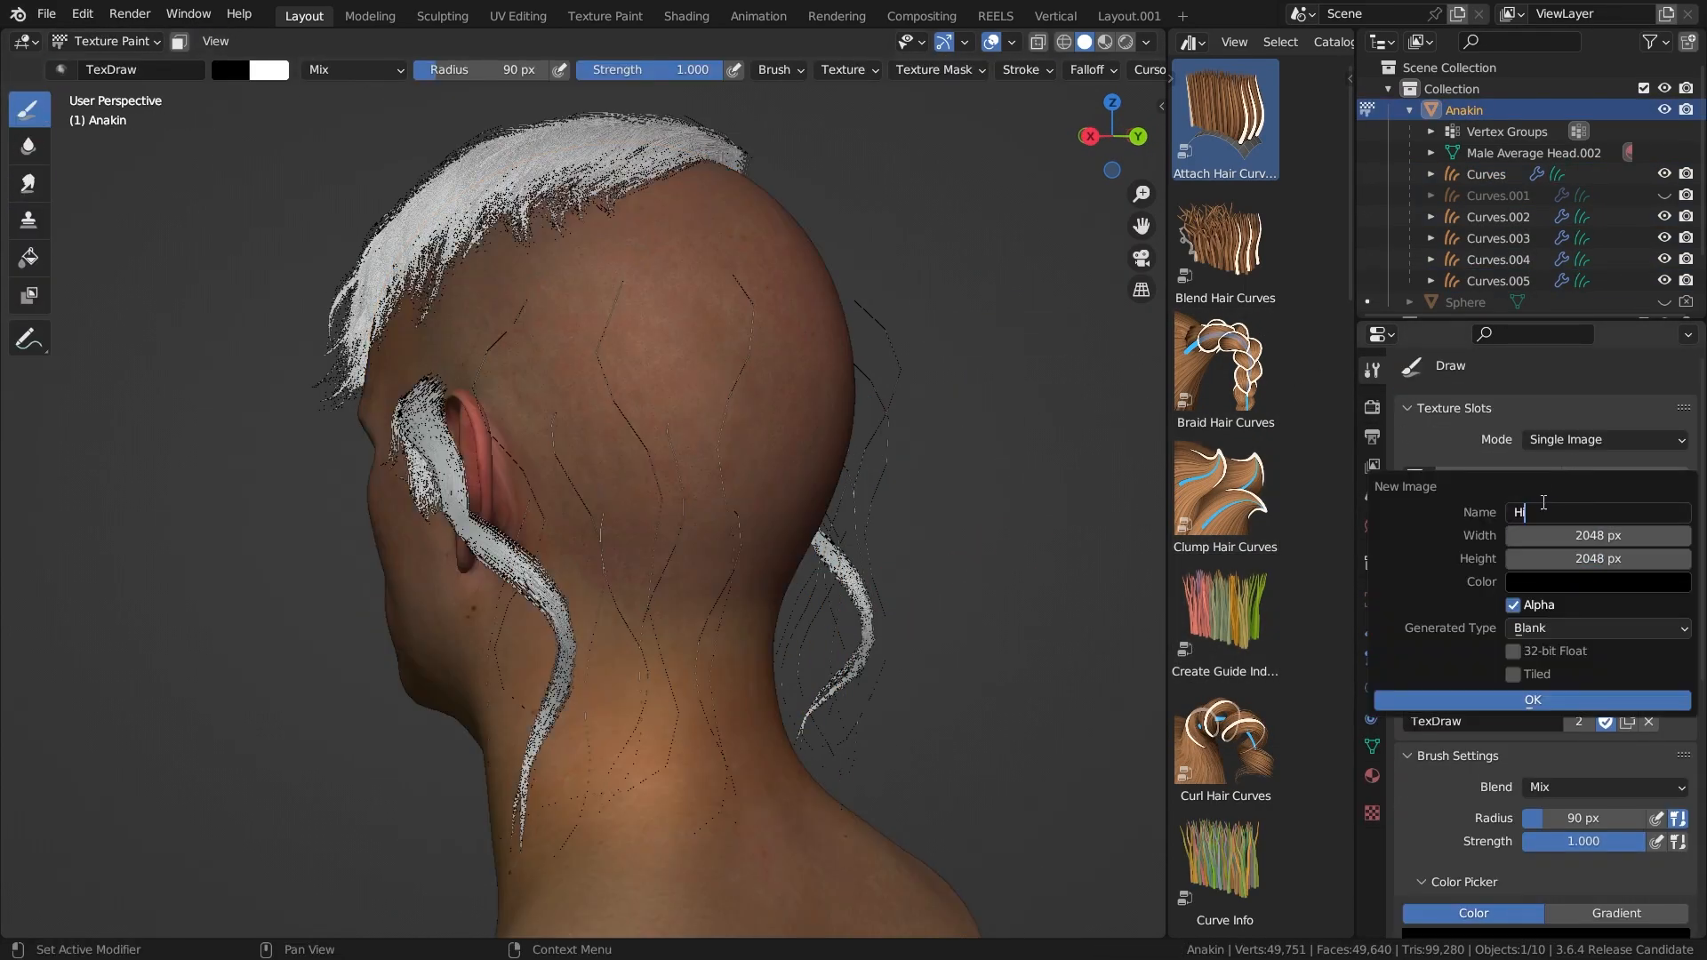
- Set the Principled Hair BSDF to Melanin Concentration, Melanin 0.579, Redness 0.760
{"action": "left_click", "coordinate": [1531, 699]}
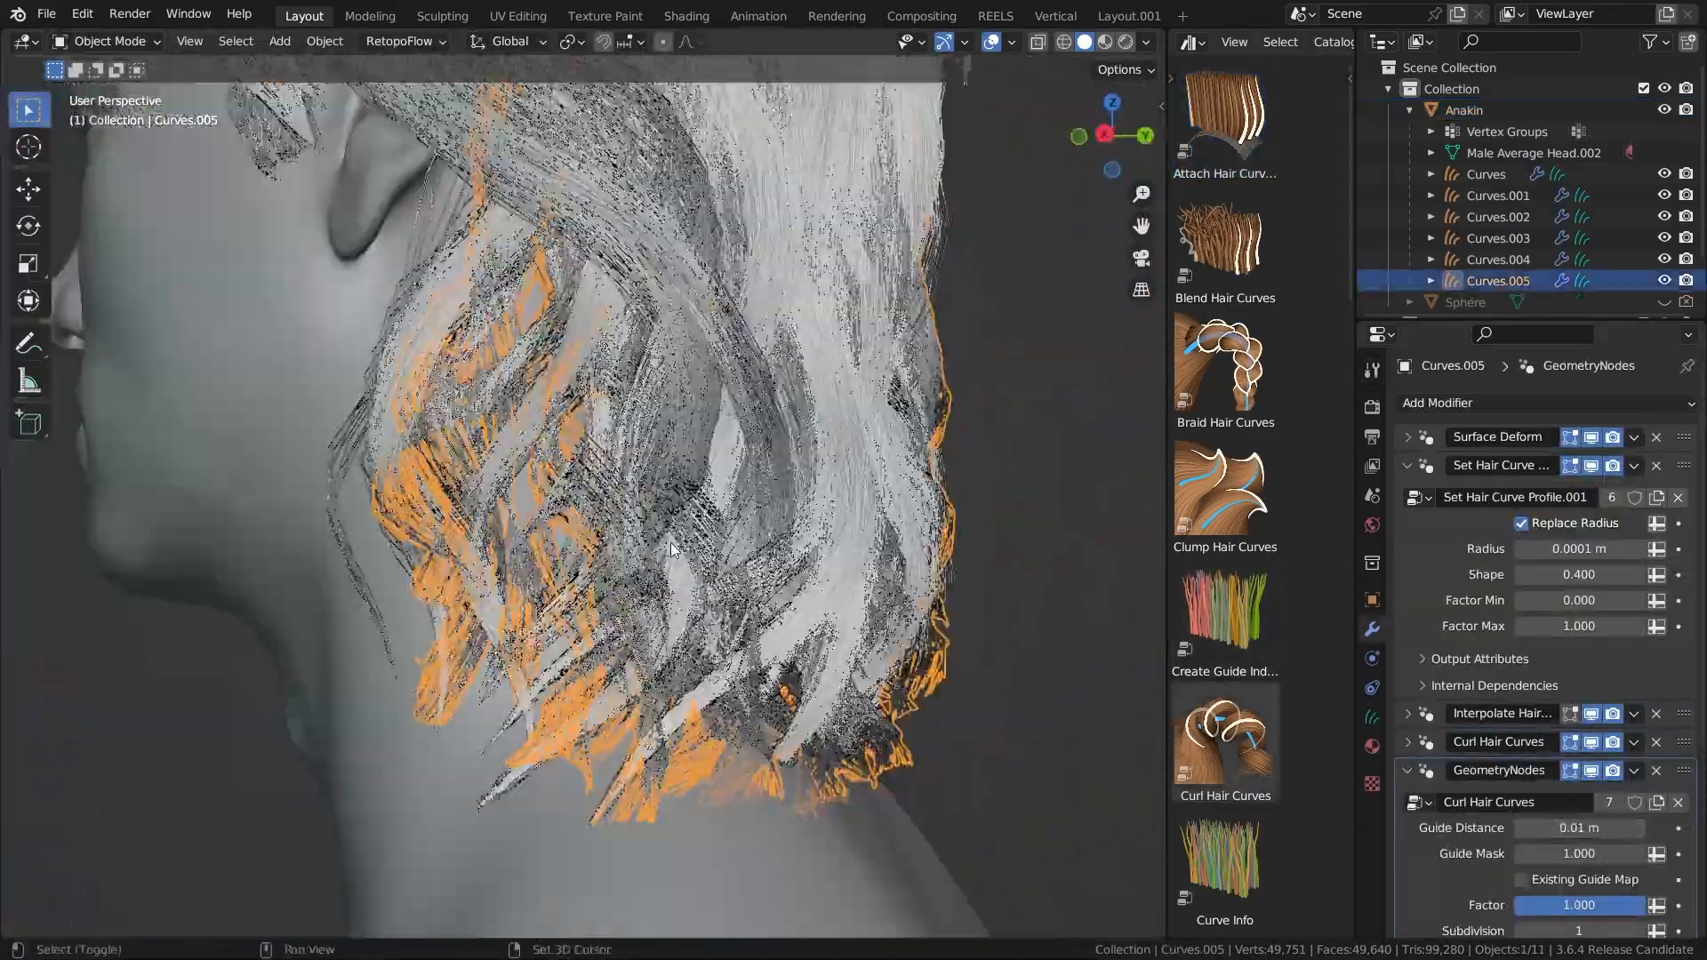
{"action": "left_click", "coordinate": [684, 15]}
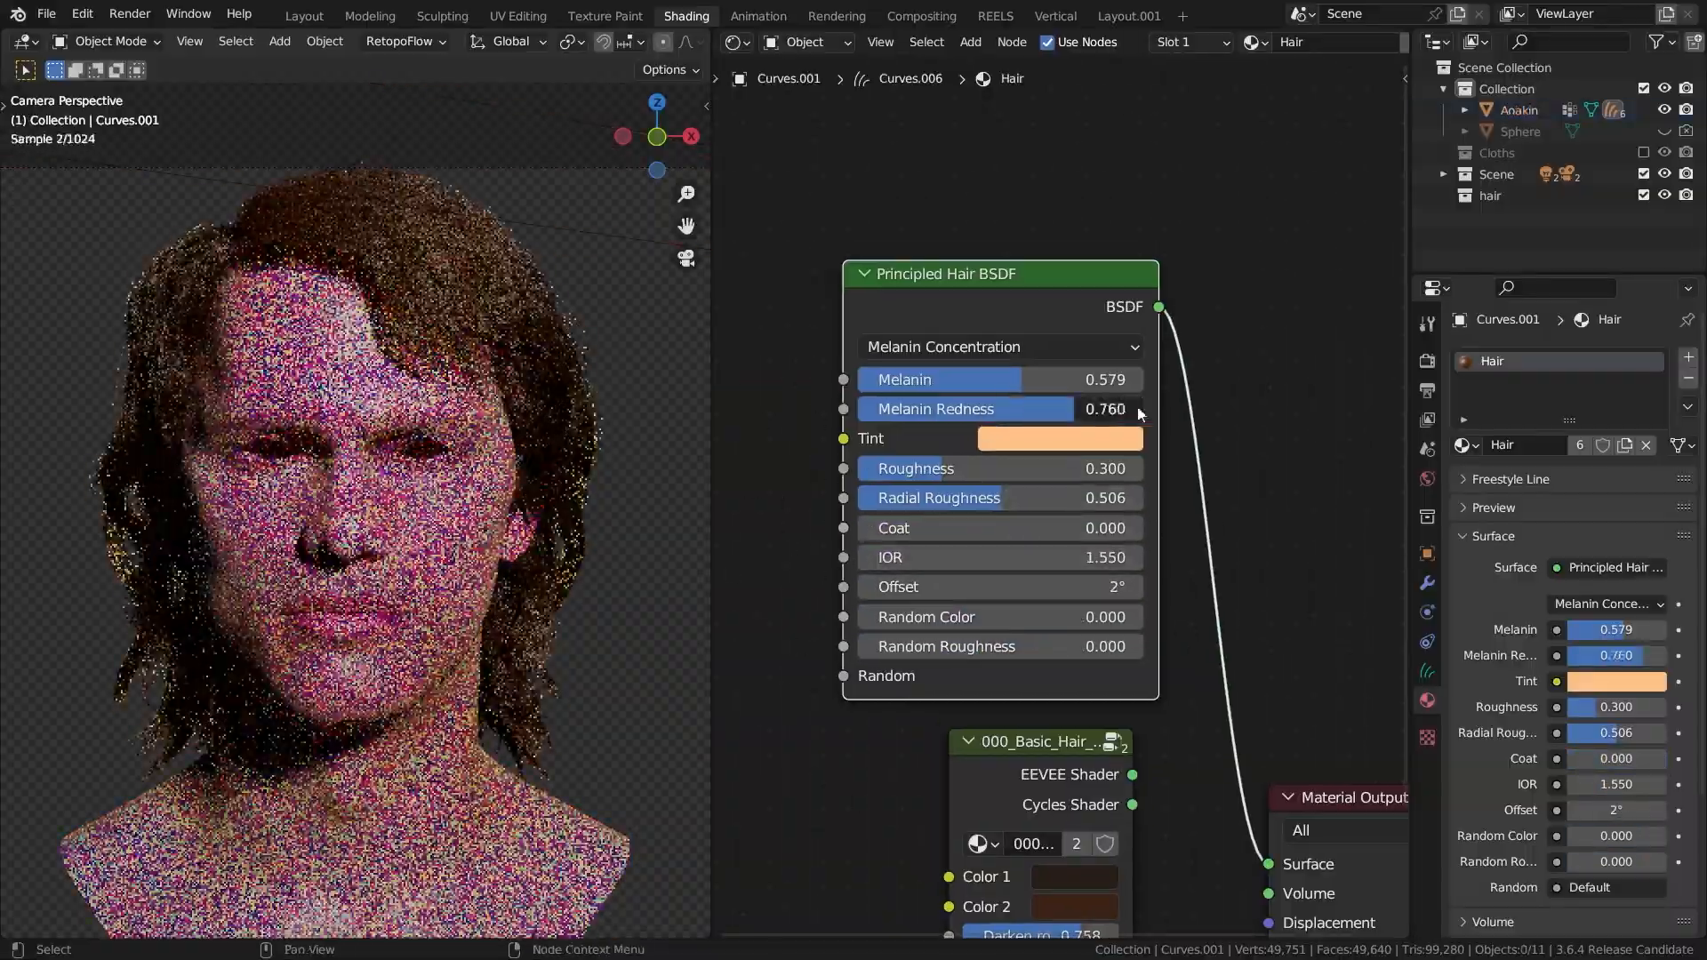
- Enter the Sculpting workspace to refine the nose, eyelids and lips with Clay Strips
{"action": "left_click", "coordinate": [303, 15]}
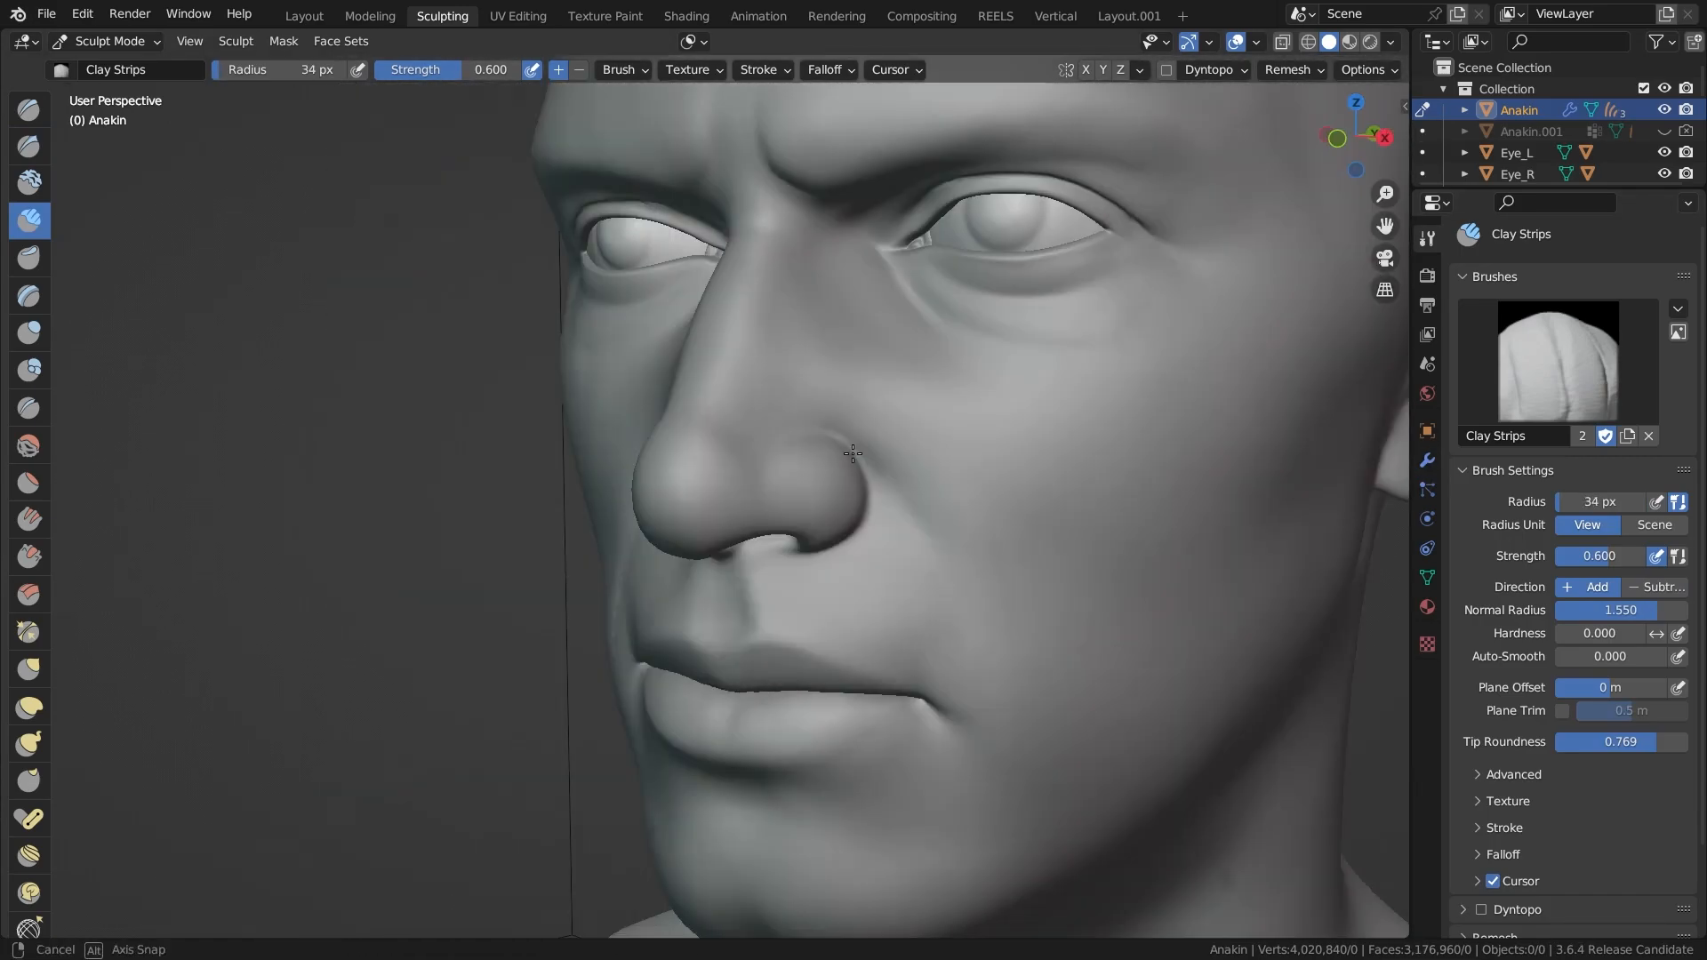
- Grab-brush the Multires head's nose and mouth to match the Anakin reference photo
{"action": "left_click", "coordinate": [304, 15]}
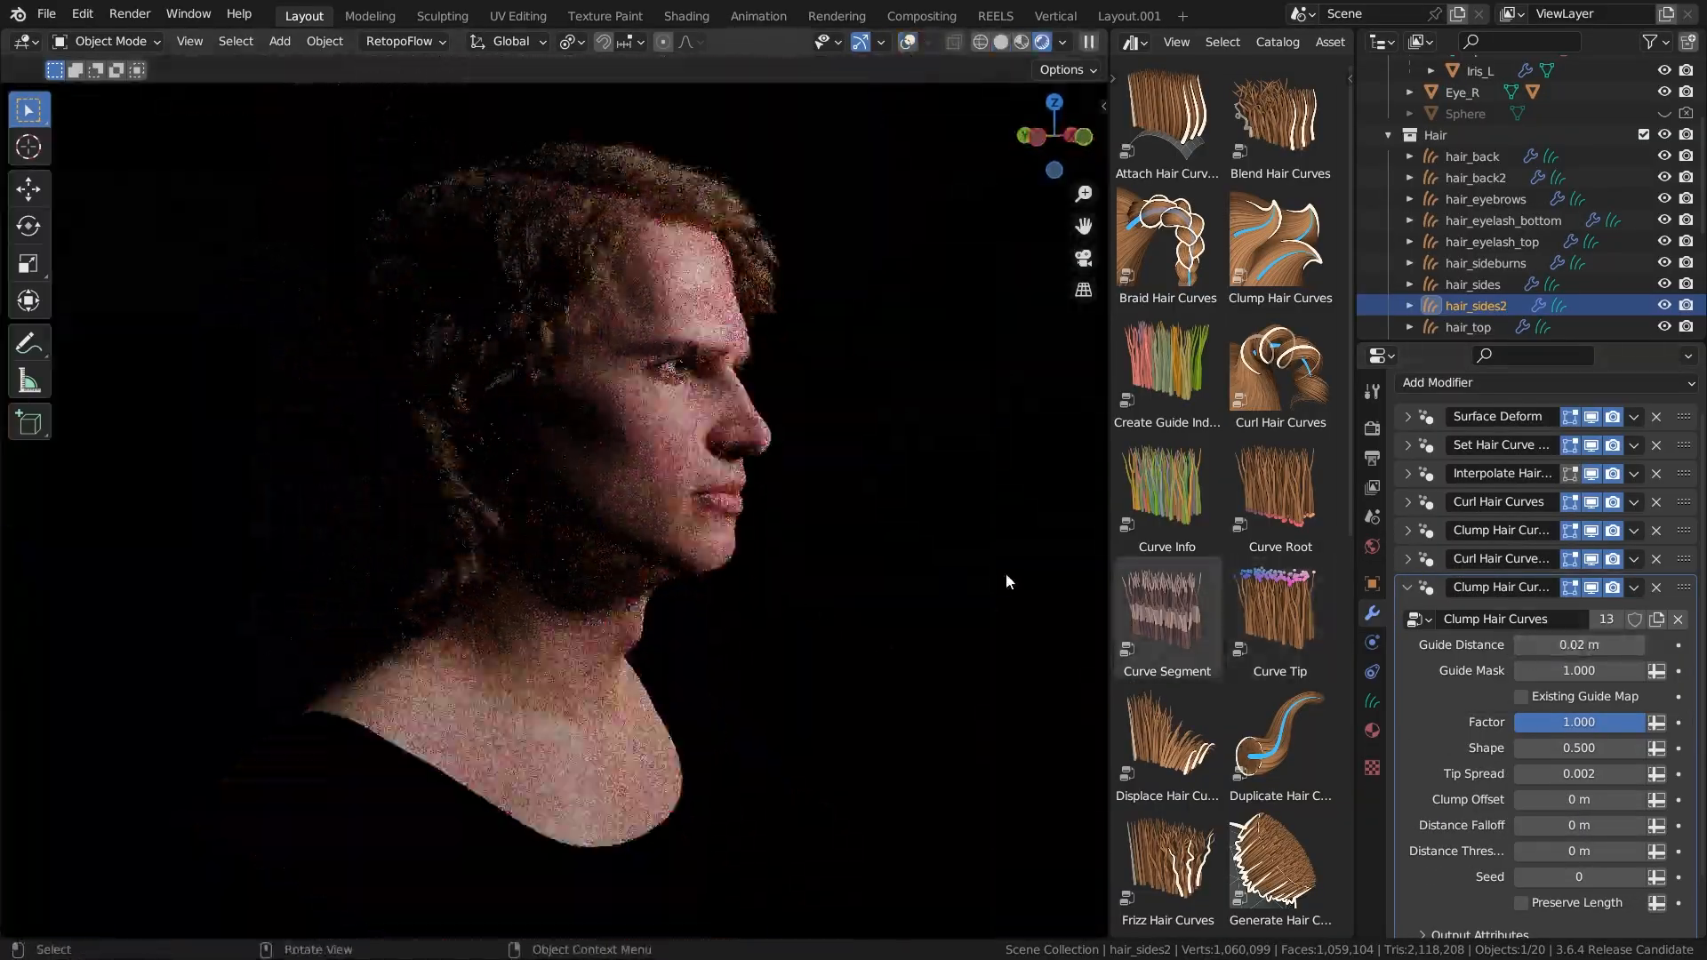
{"action": "left_click", "coordinate": [109, 41]}
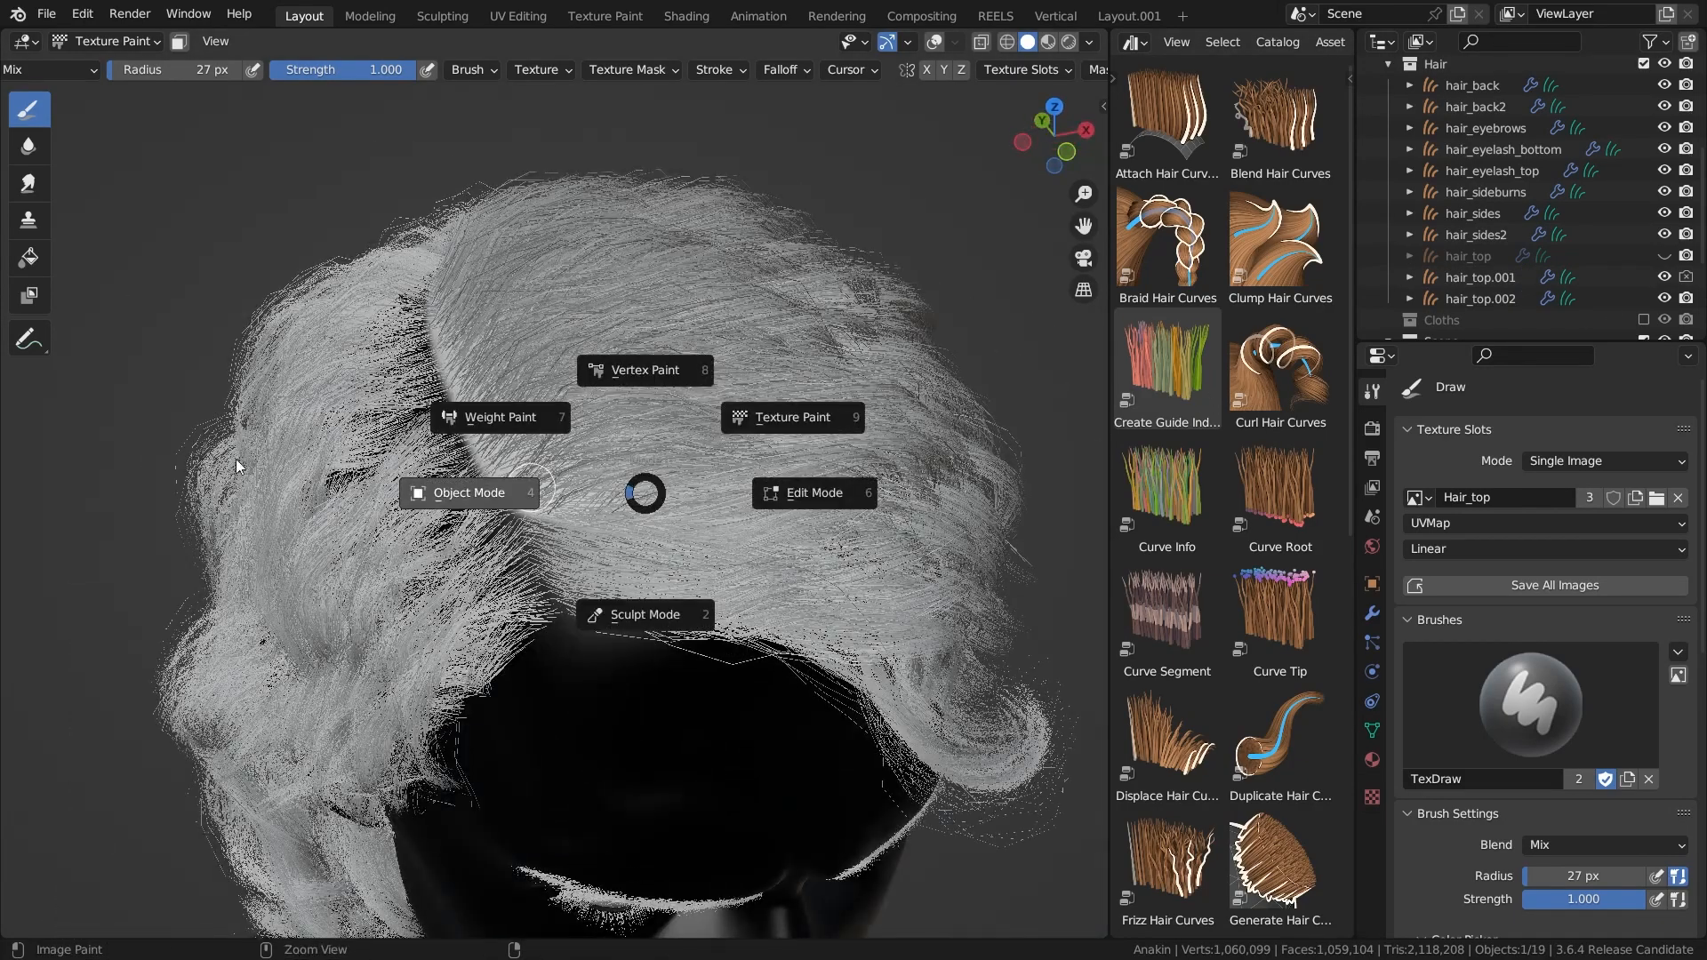
{"action": "left_click", "coordinate": [644, 614]}
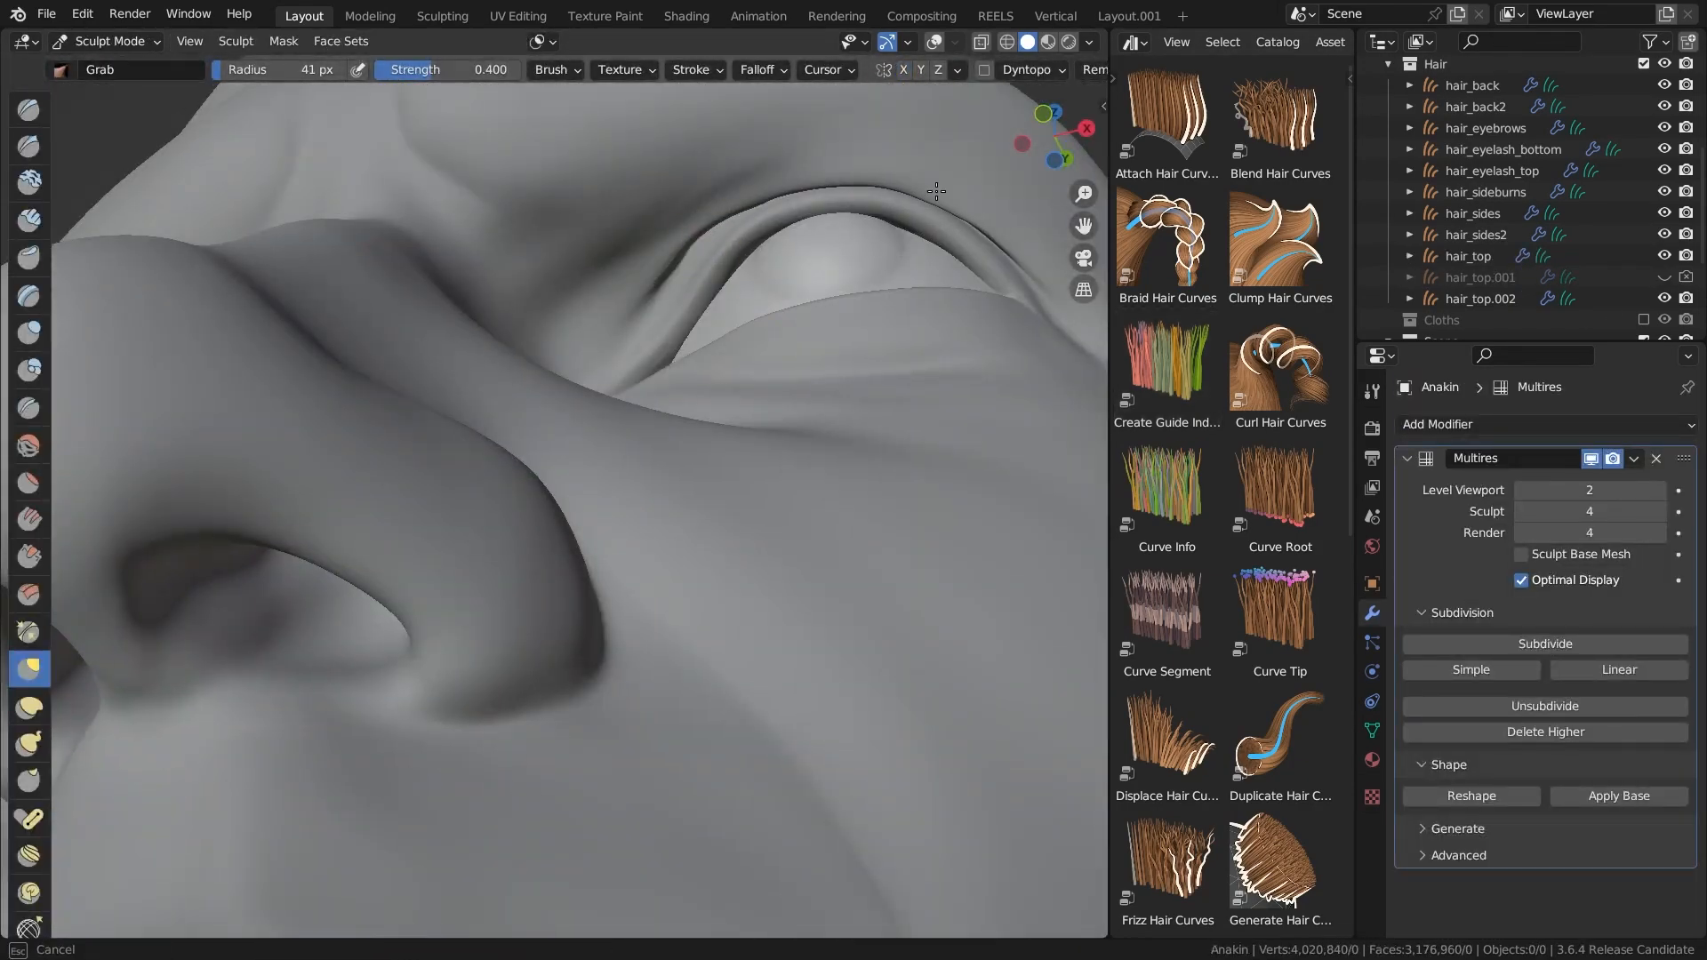
{"action": "left_click", "coordinate": [29, 107]}
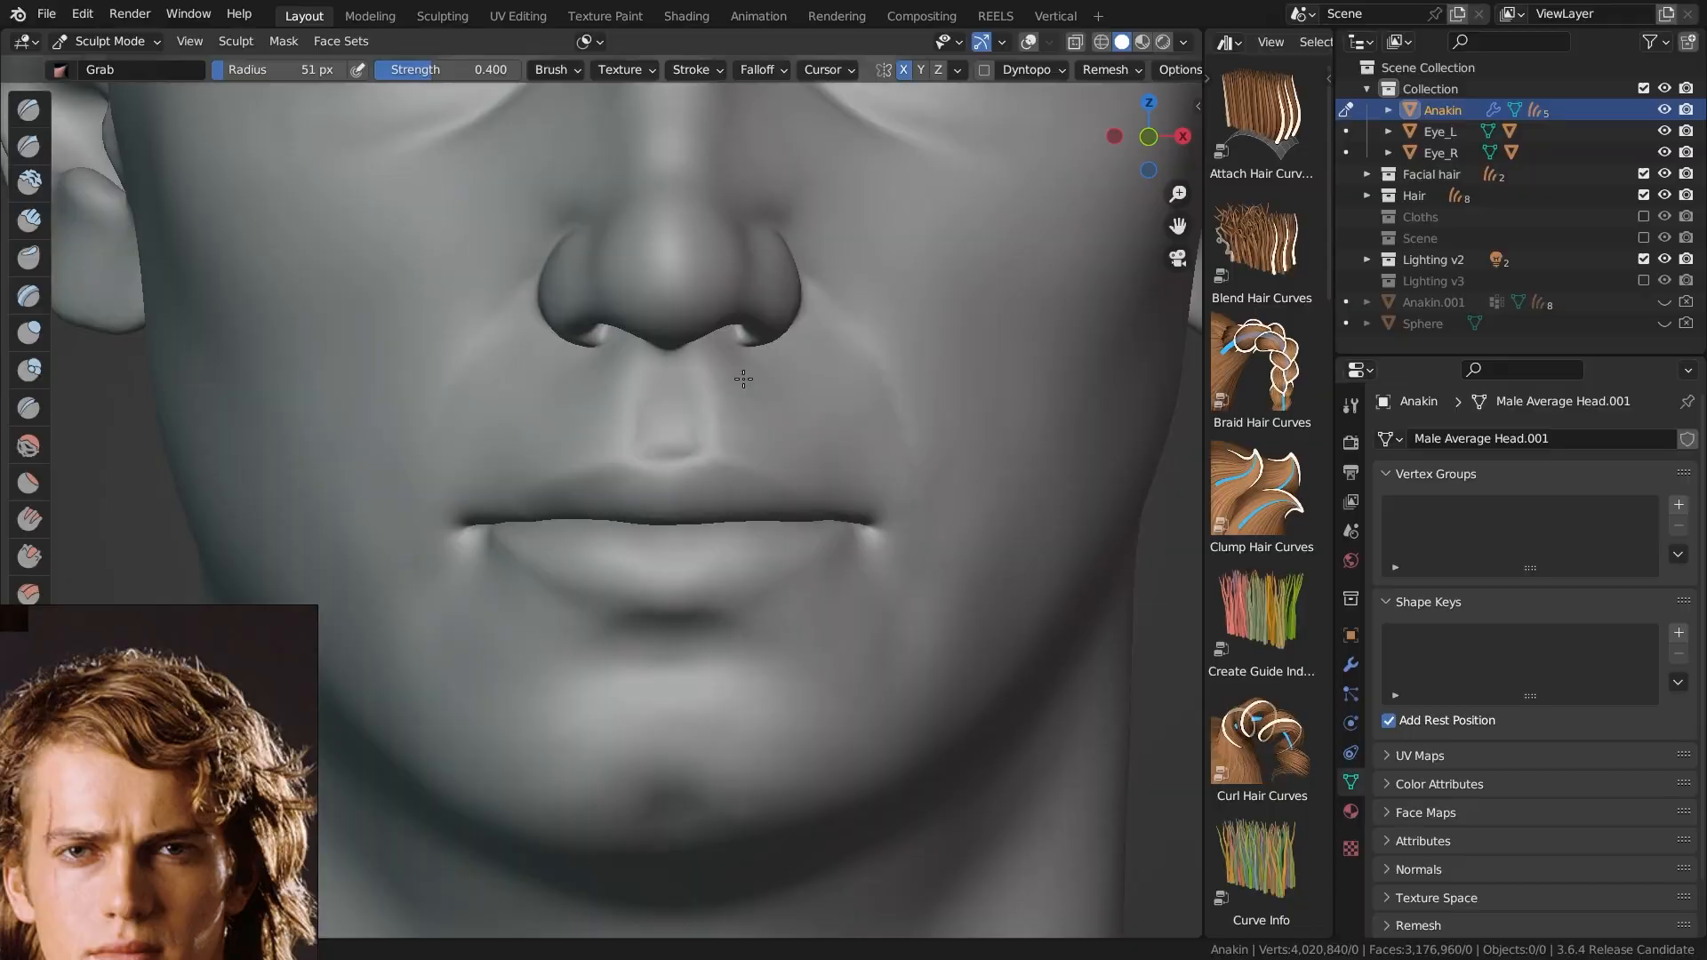
{"action": "left_click", "coordinate": [685, 15]}
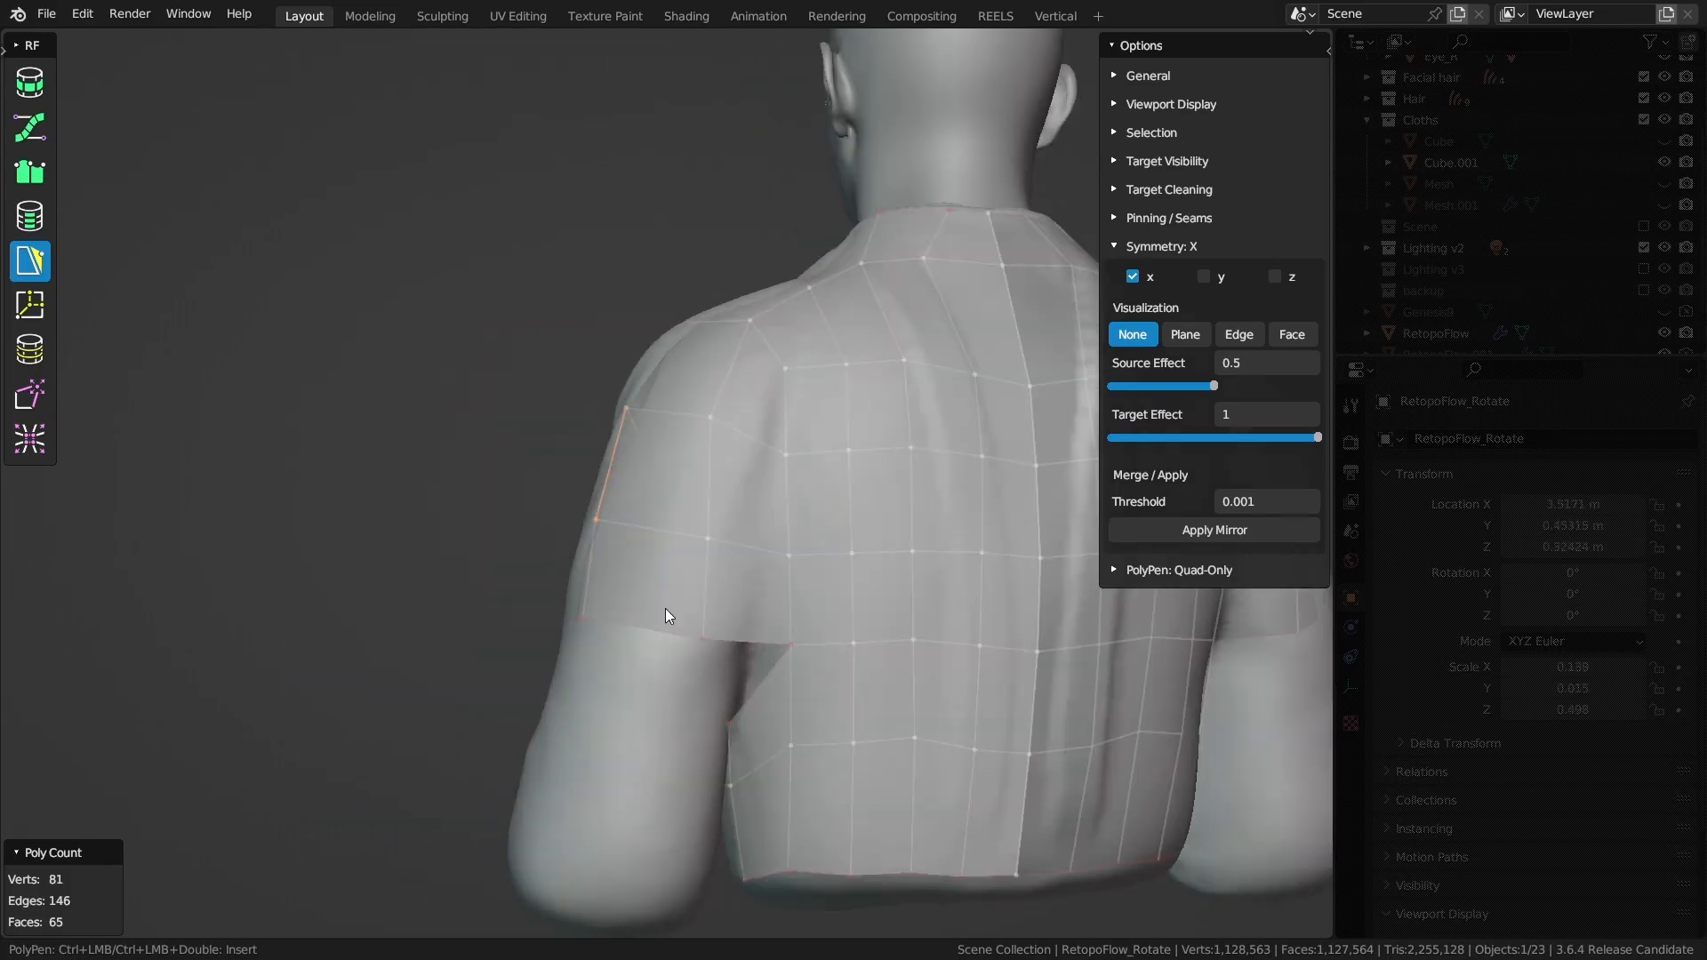
- Retopologize the tunic with RetopoFlow, sculpt Multires folds, and shade it dark brown
{"action": "left_click", "coordinate": [685, 15]}
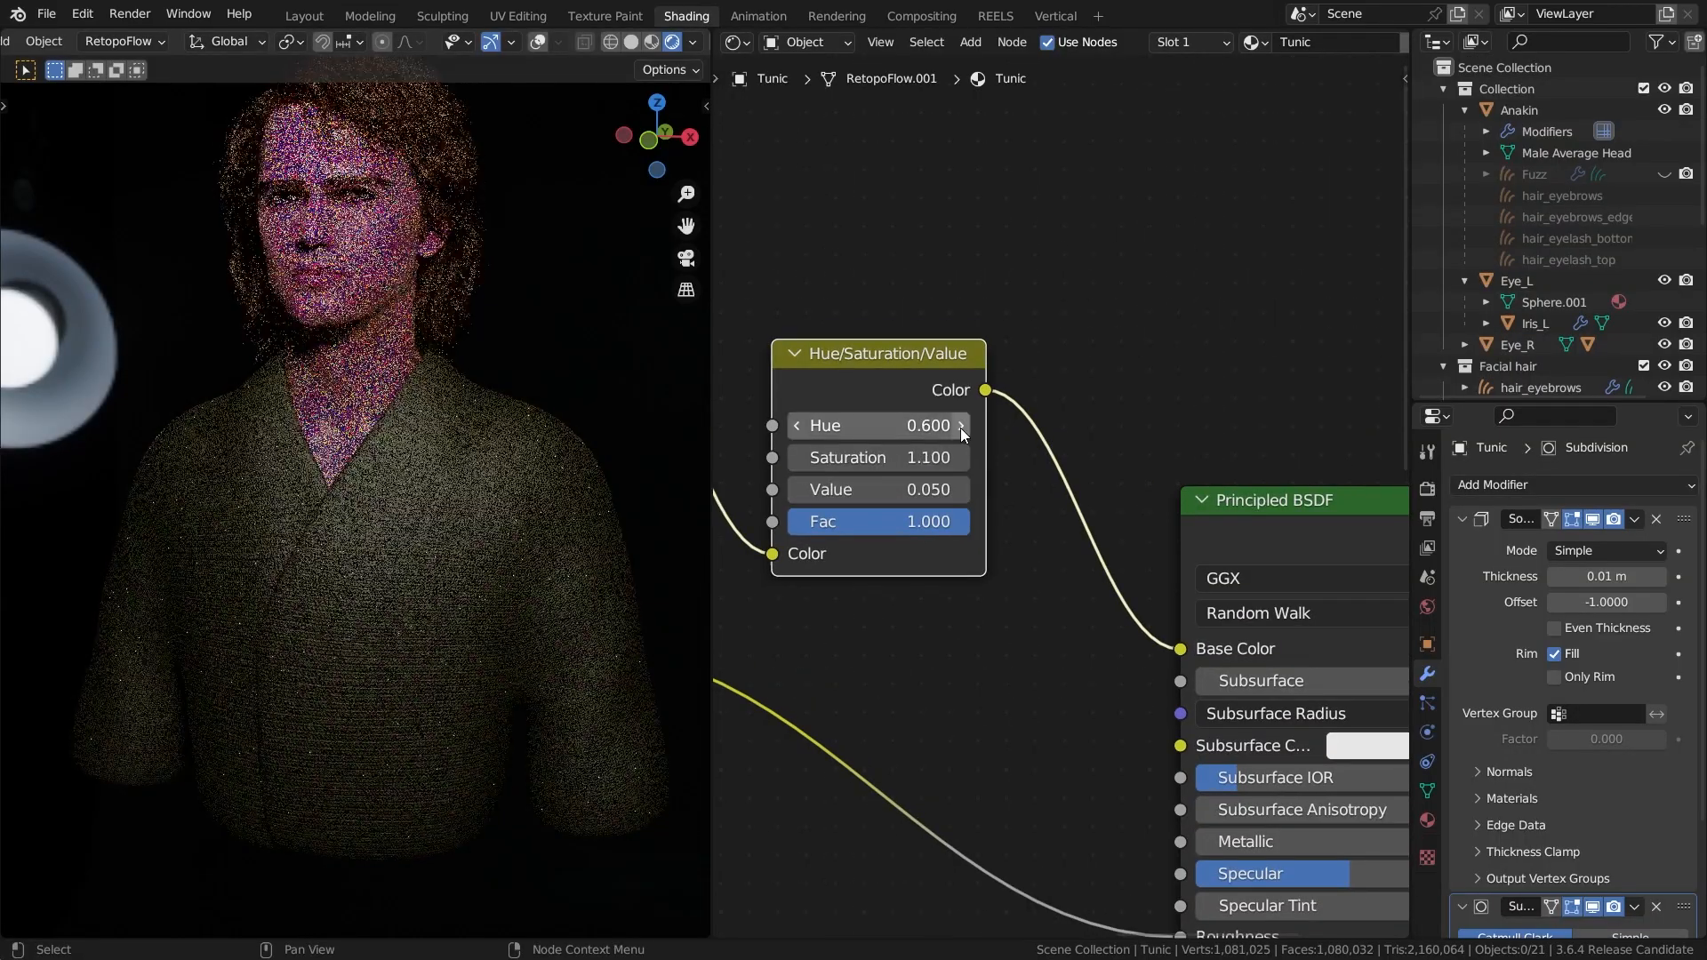
{"action": "left_click", "coordinate": [304, 15]}
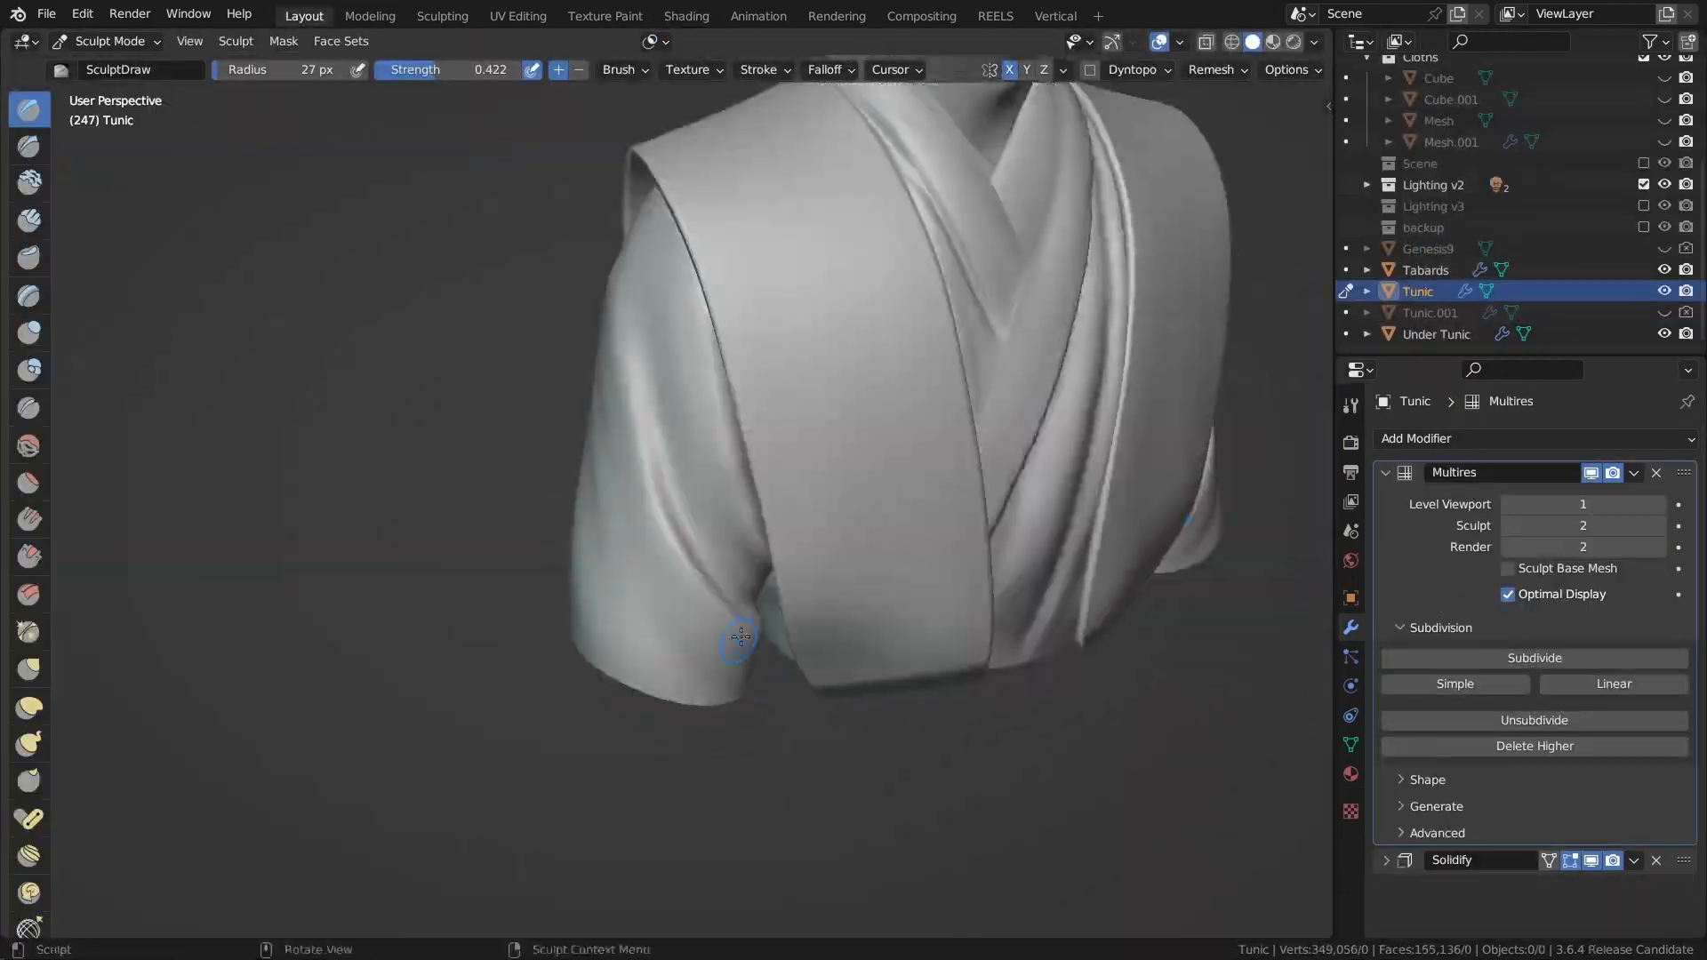
{"action": "left_click", "coordinate": [684, 15]}
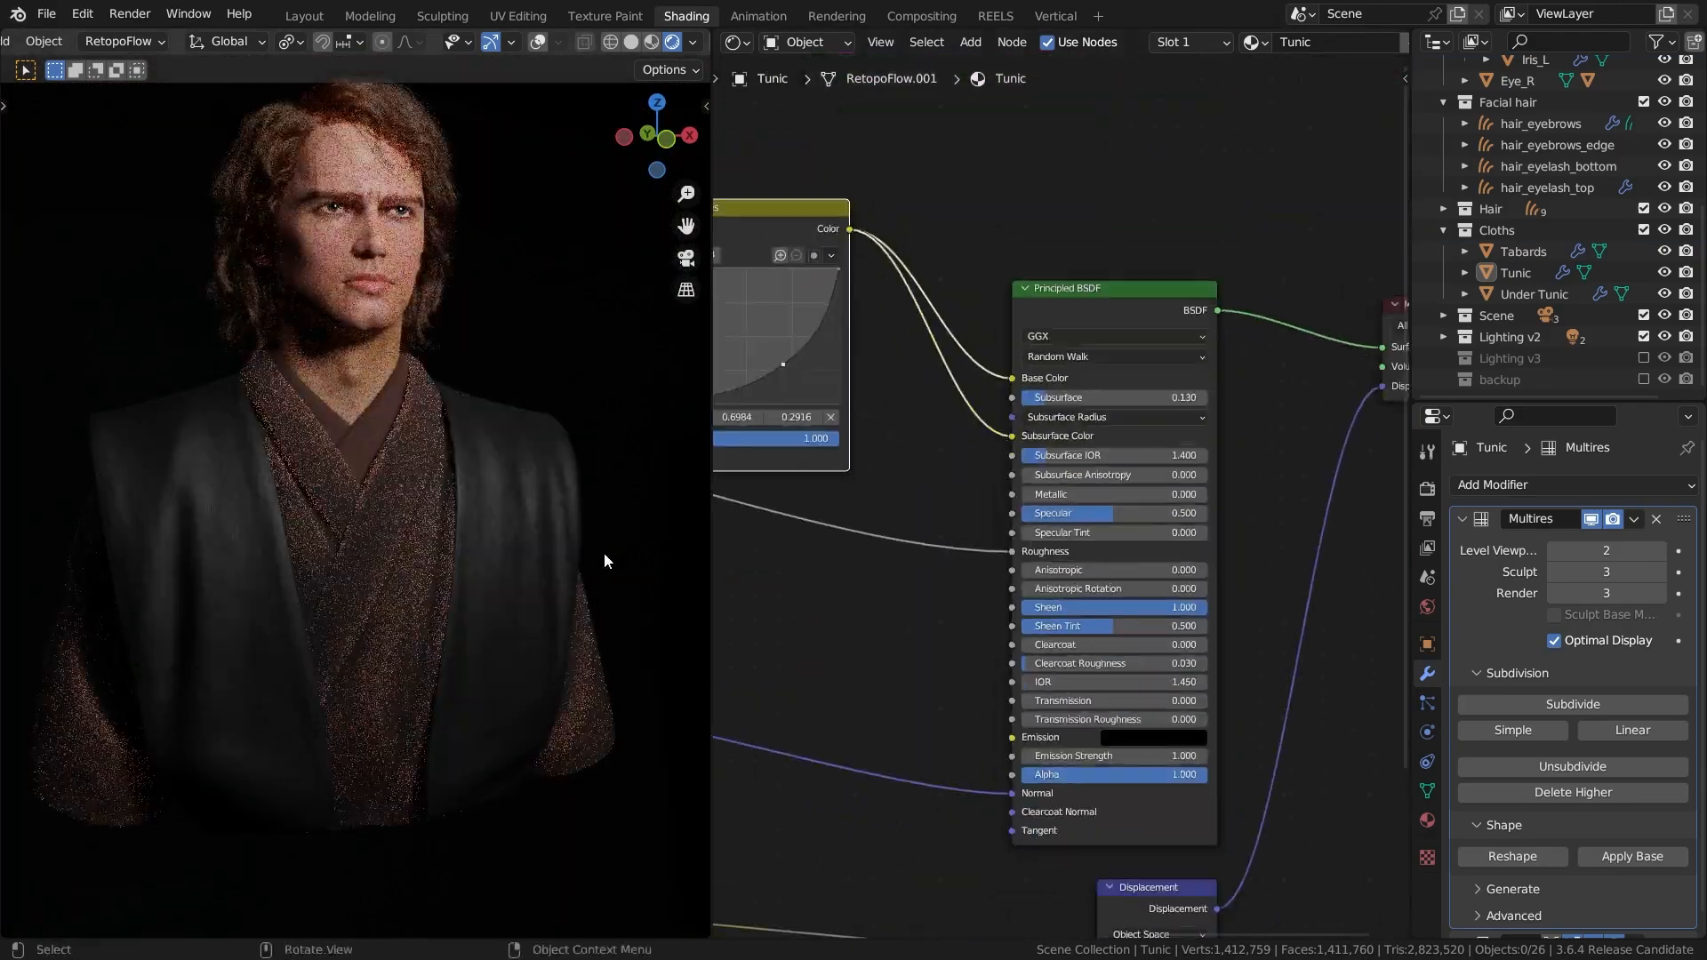
- Add Generate Hair Curves fuzz to the tunic with the Tunic Fuzz Principled Hair BSDF material
{"action": "left_click", "coordinate": [304, 15]}
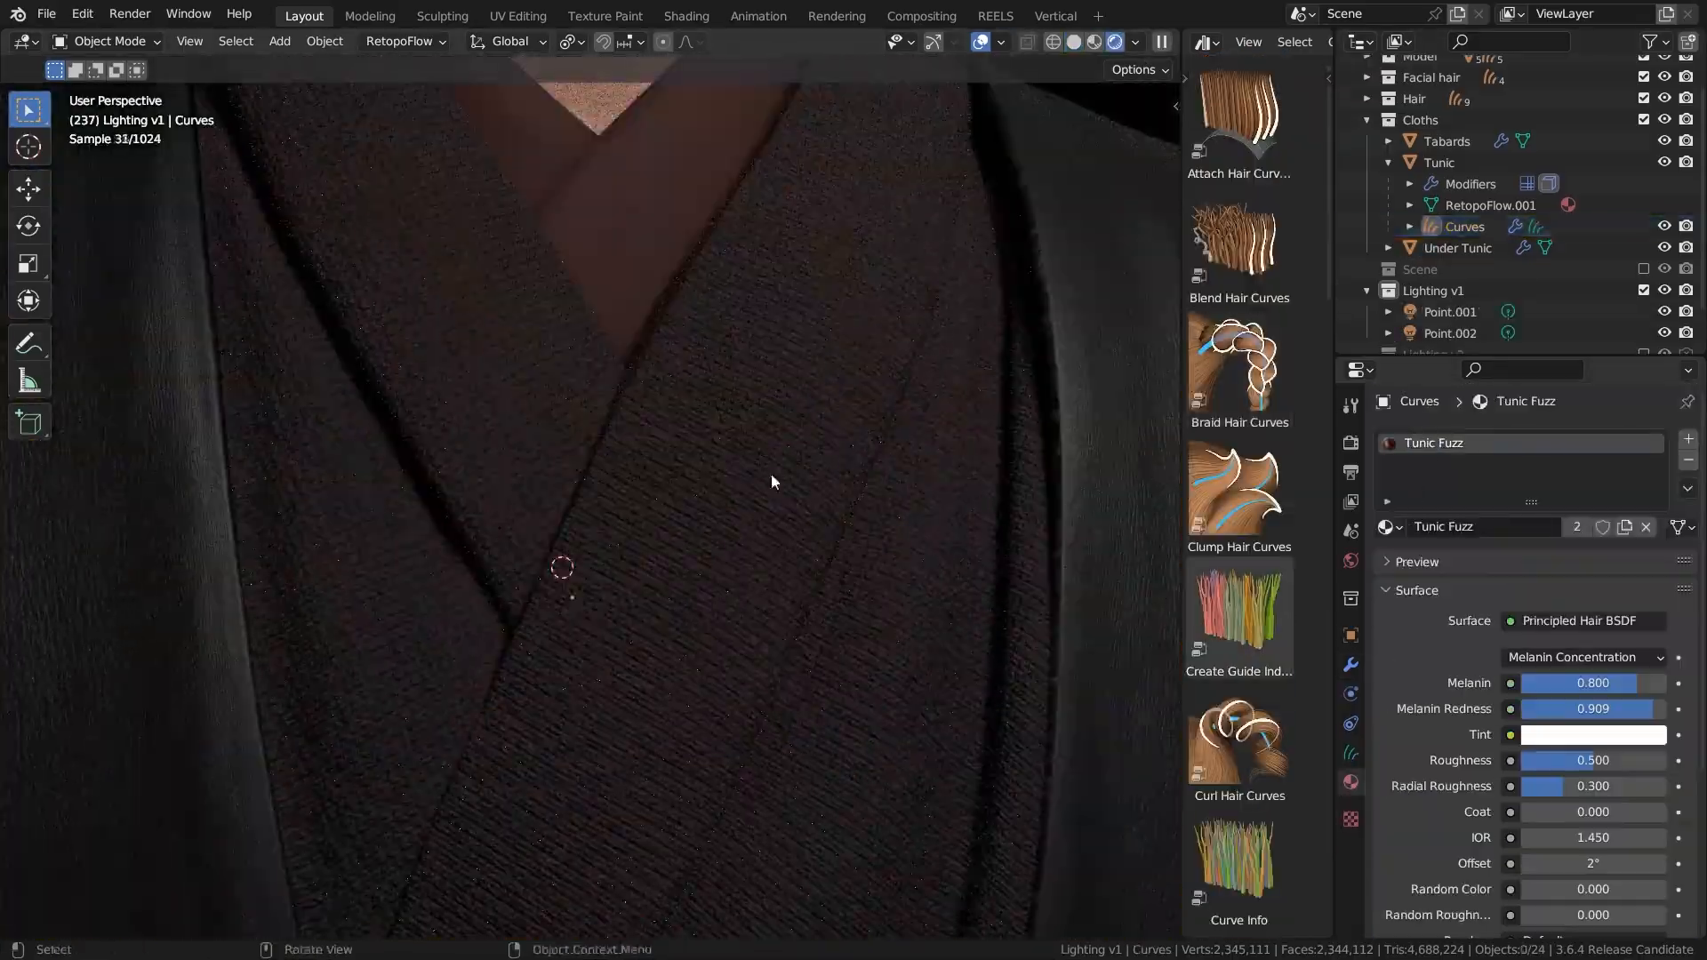
{"action": "left_click", "coordinate": [684, 15]}
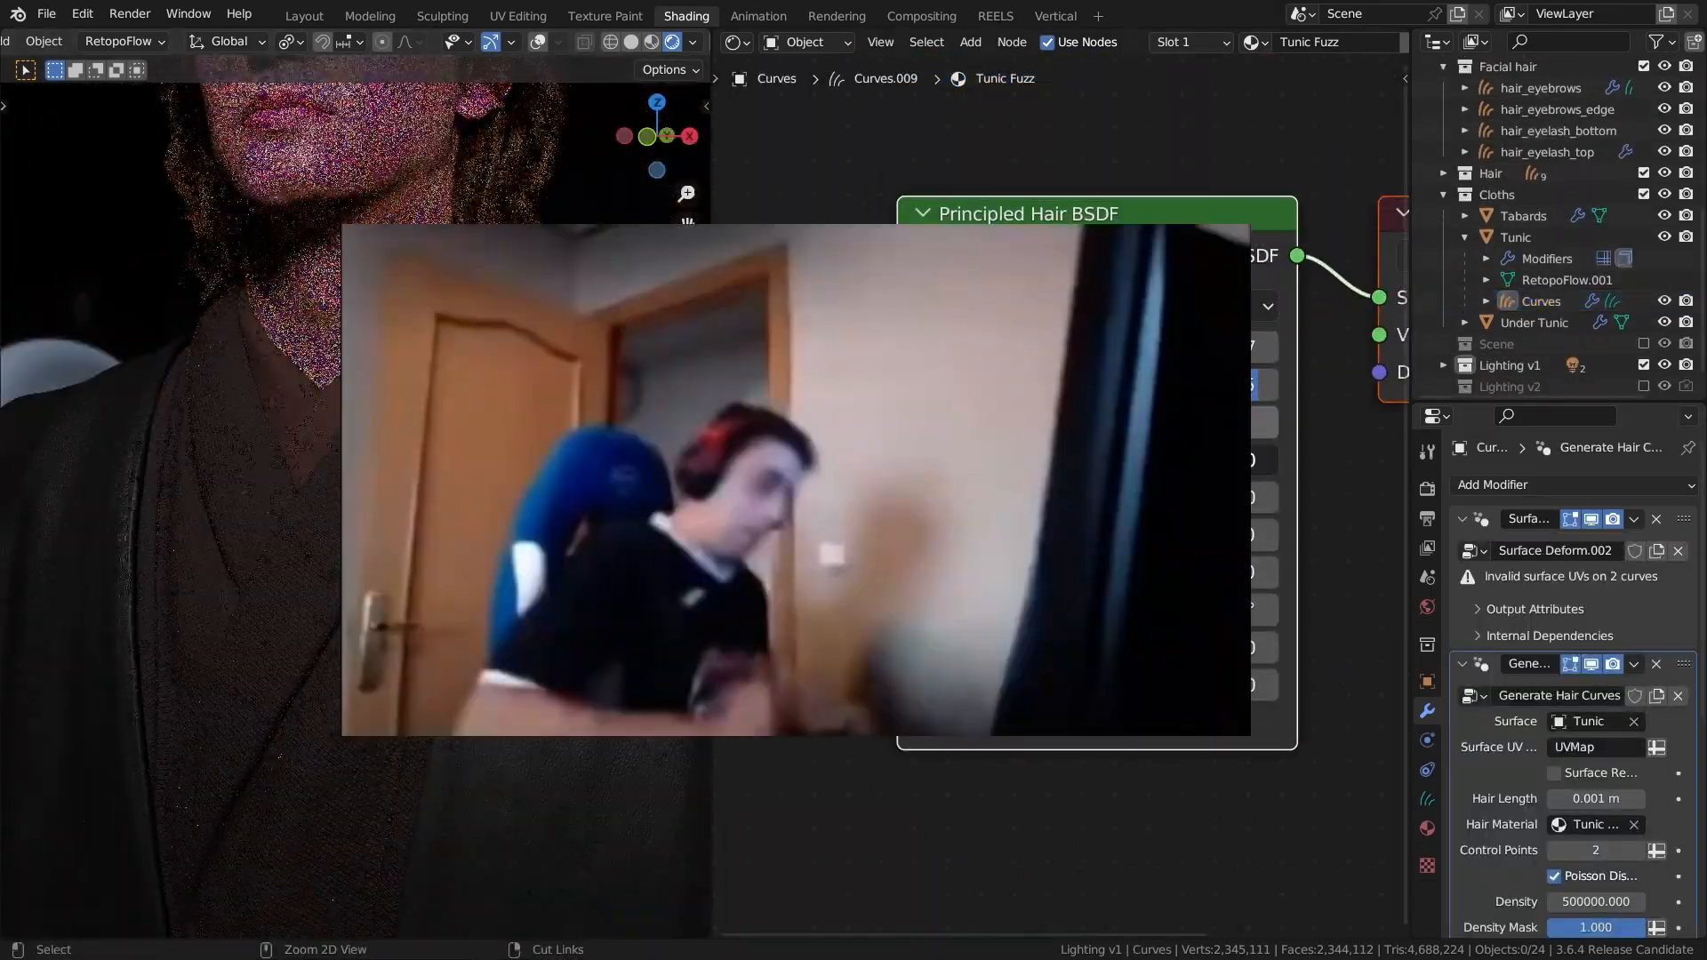
{"action": "left_click", "coordinate": [304, 16]}
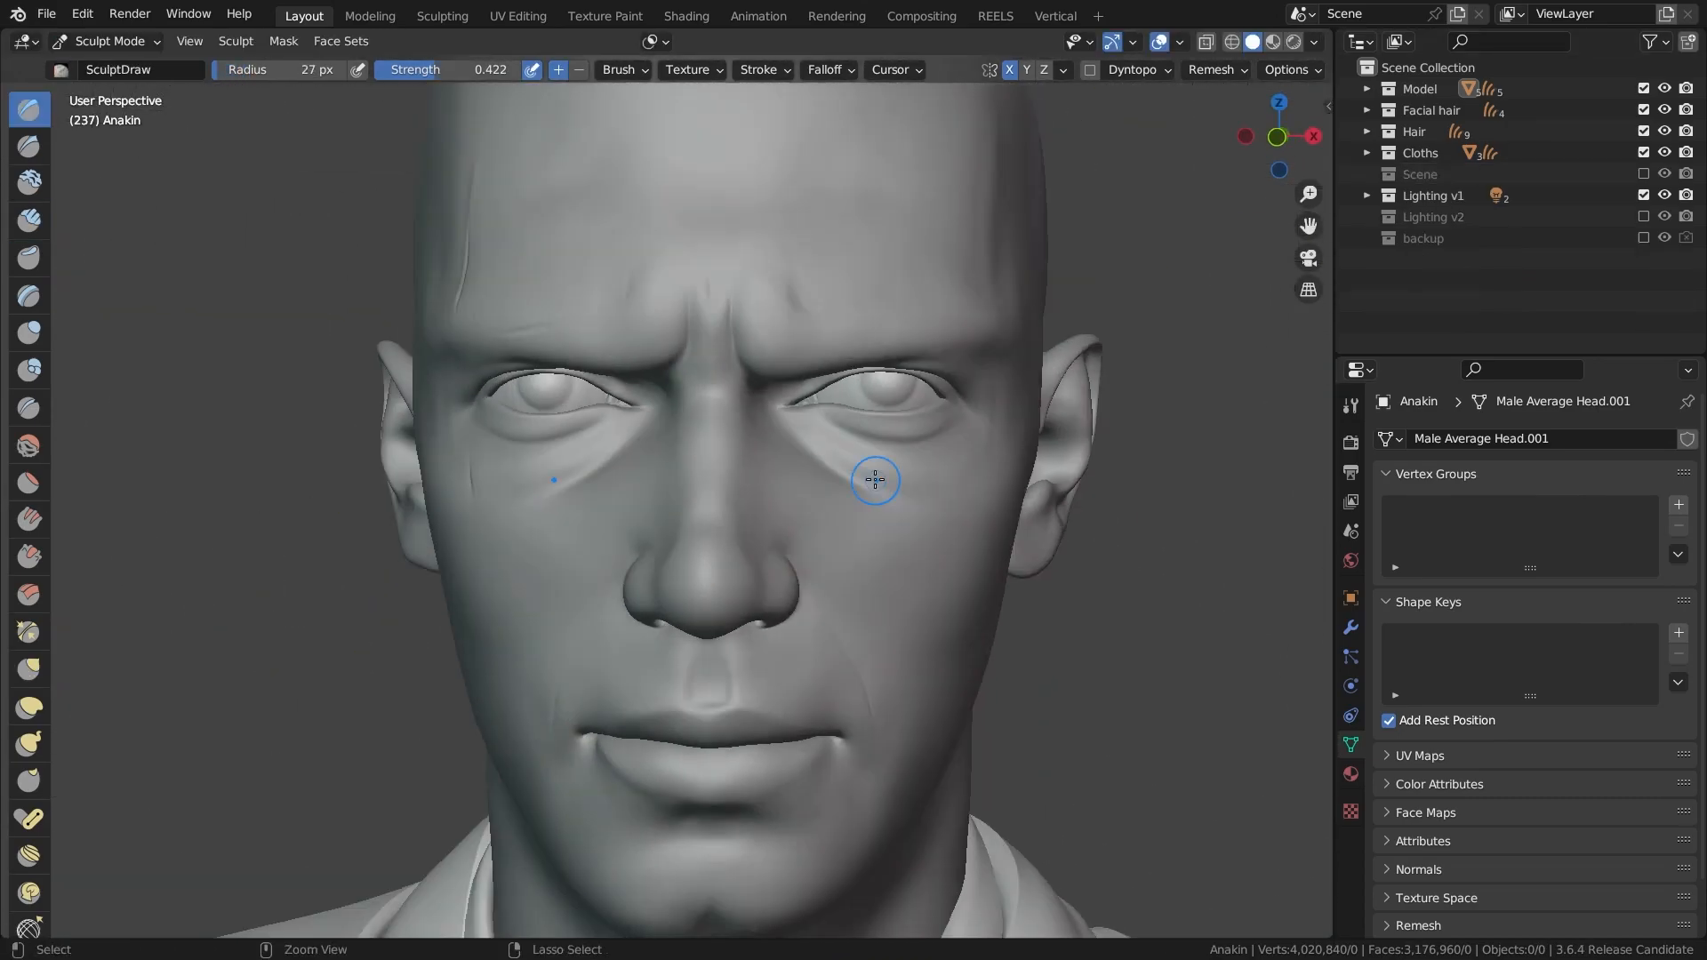
- Comb the hair_top_front_edge curves along the forehead hairline in Curves Sculpt Mode
{"action": "left_click", "coordinate": [30, 669]}
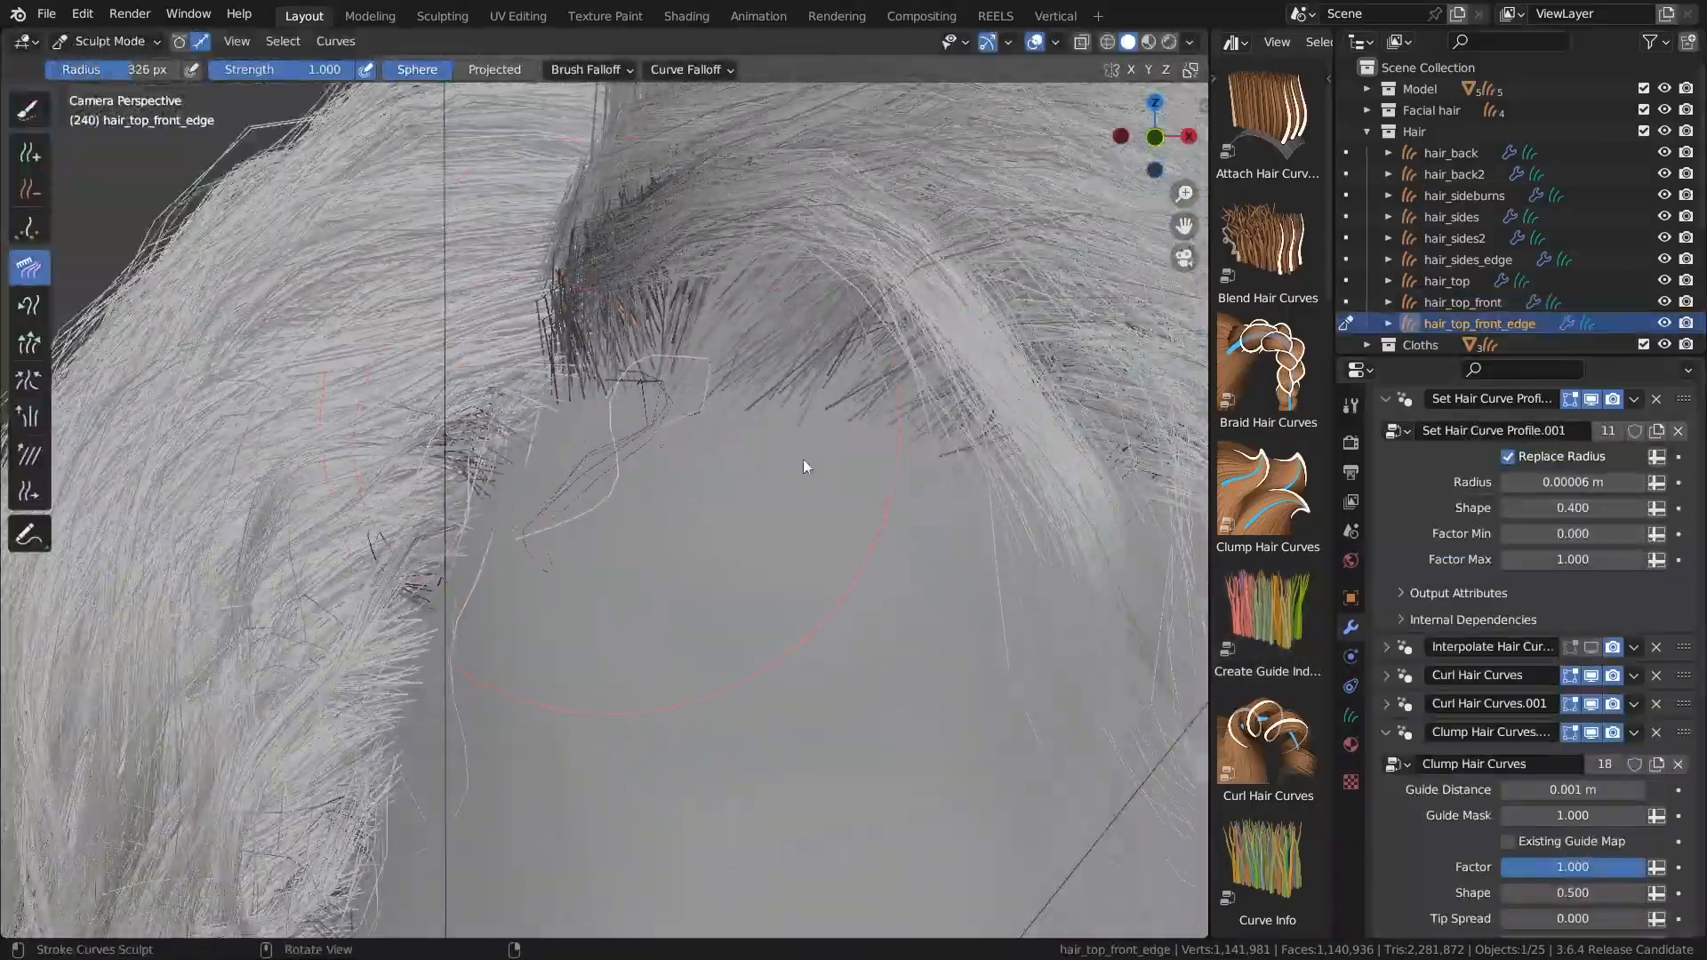
{"action": "left_click_drag", "start_coordinate": [805, 469], "coordinate": [898, 411]}
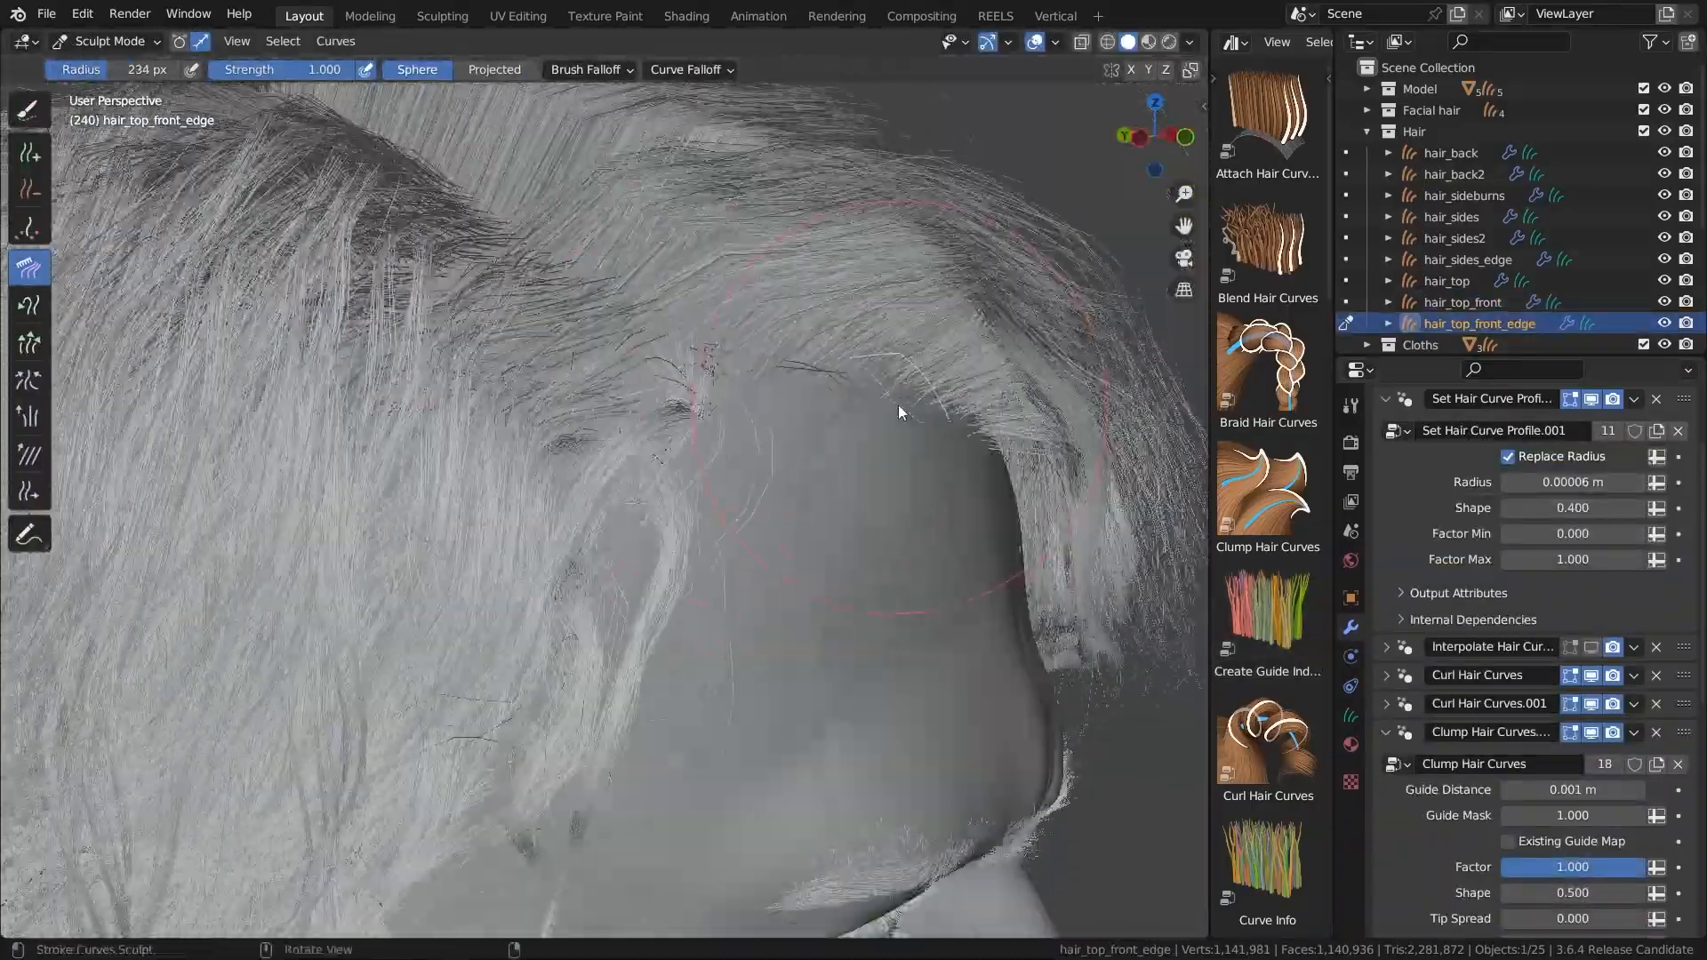
{"action": "left_click", "coordinate": [109, 40]}
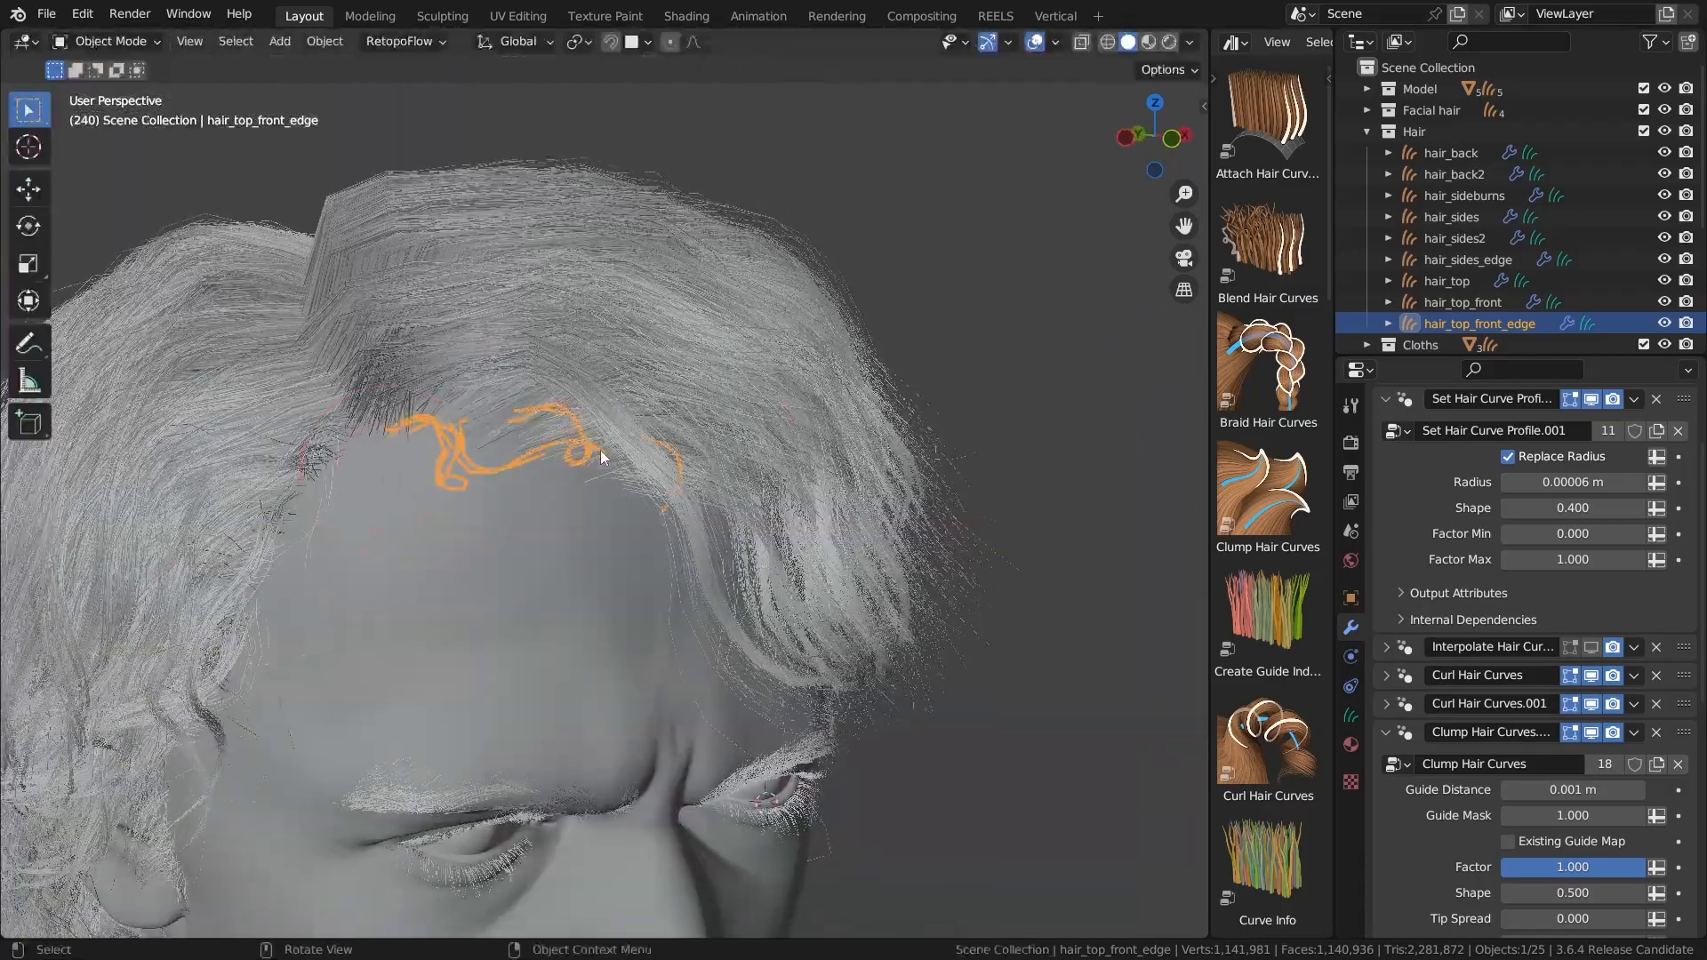